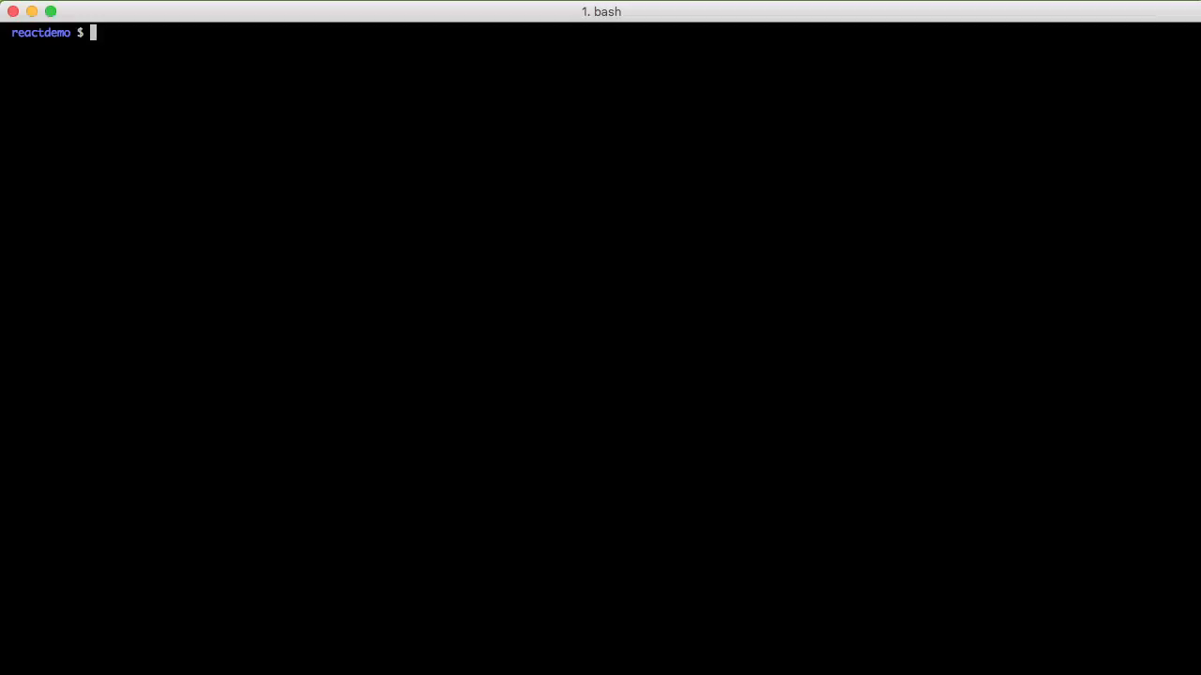
Step: List the empty reactdemo folder with ls -lha and run npm init with default answers
text(ls -lha)
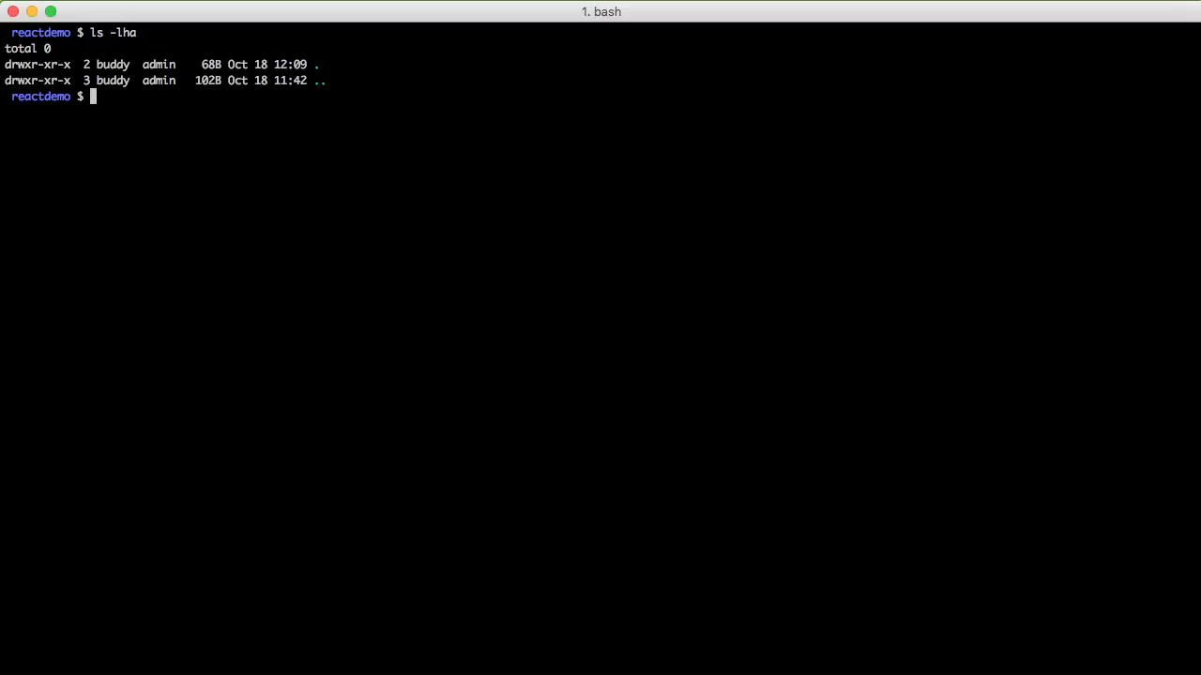
text(npm)
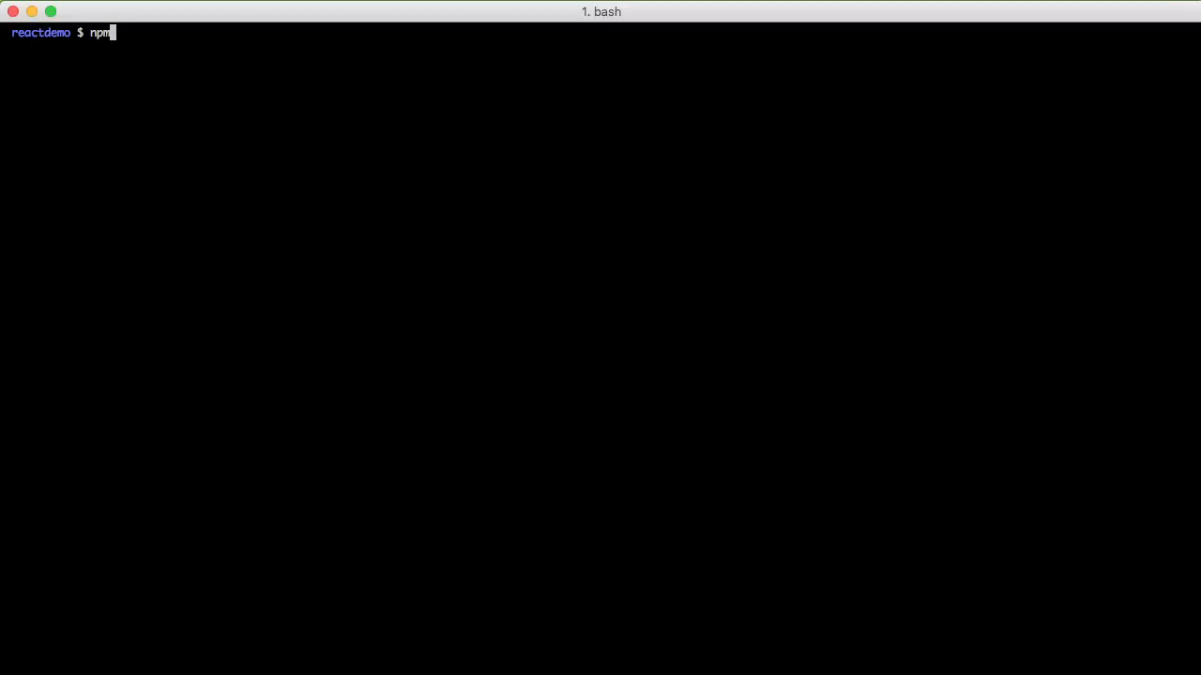
text(init)
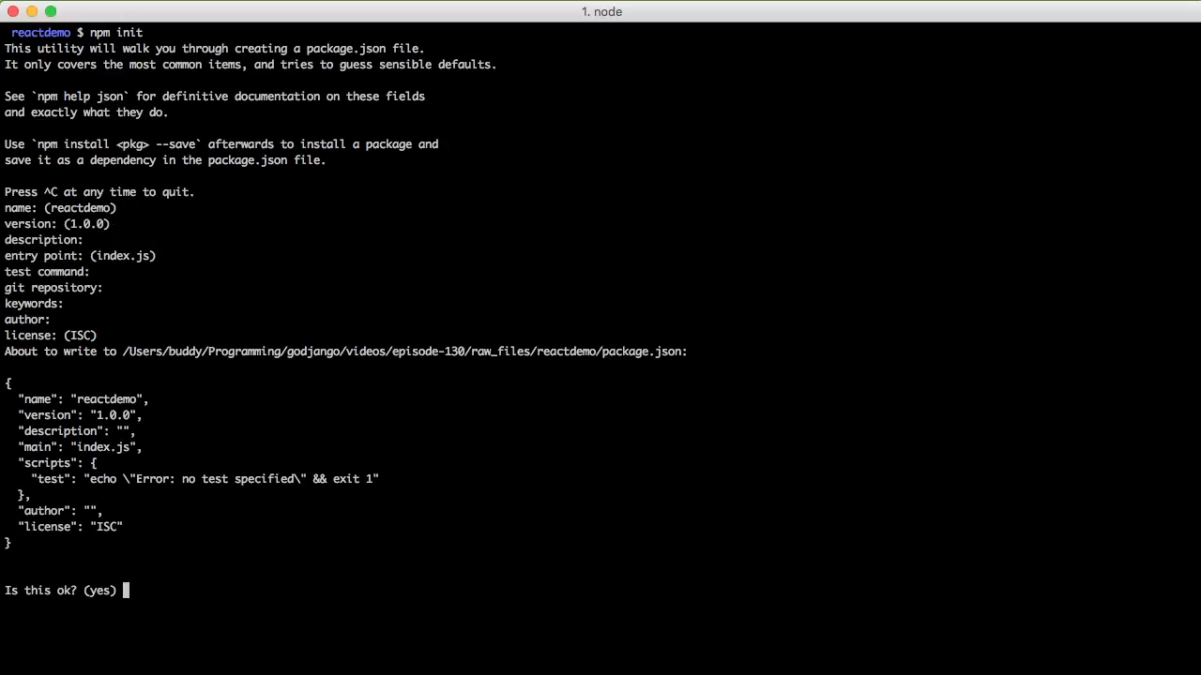
text(yes)
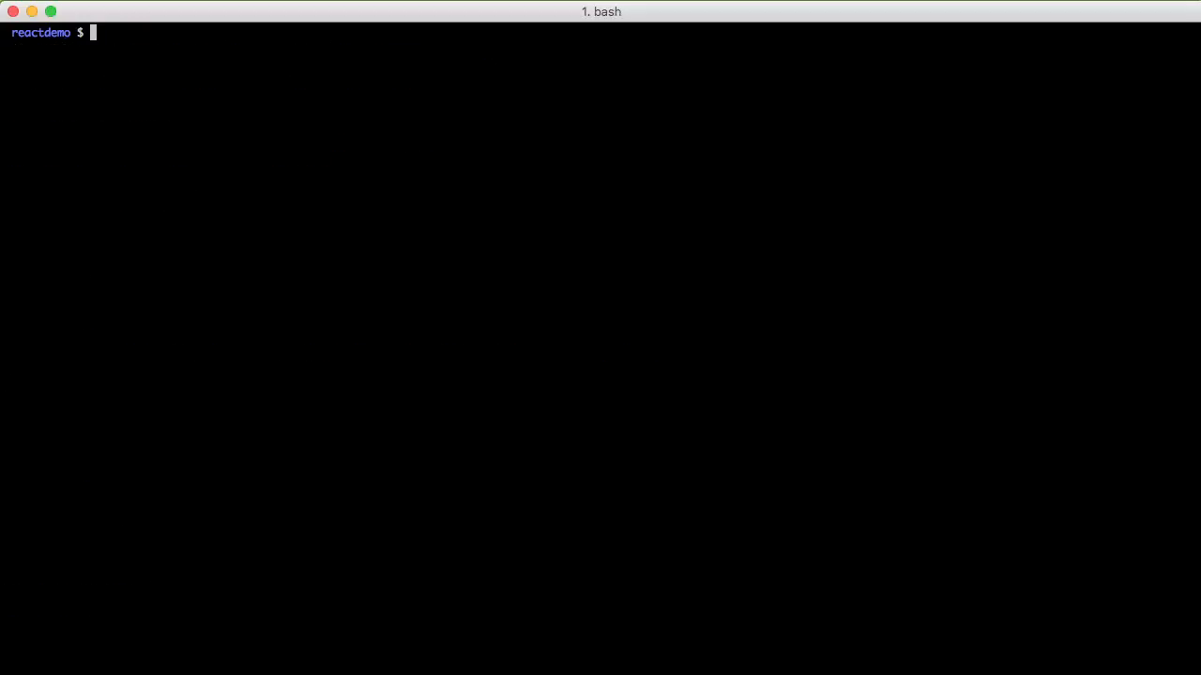
Step: Install webpack as a dev dependency with npm i --save-dev webpack
text(npm i)
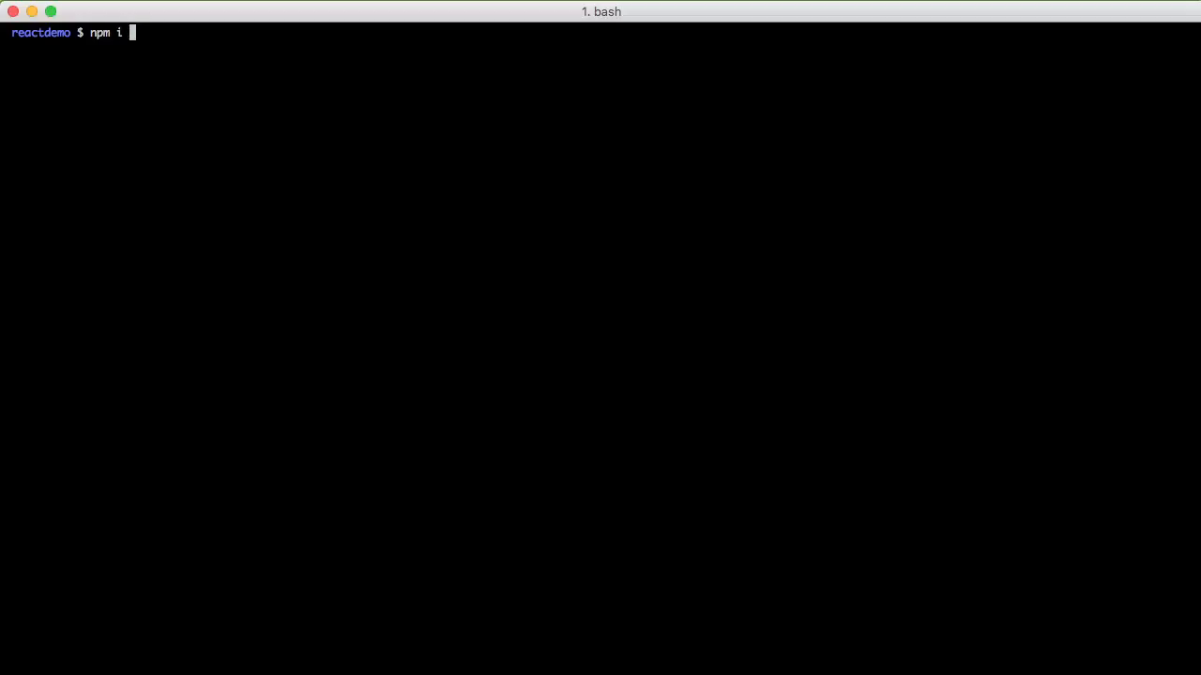
text(--save-dev)
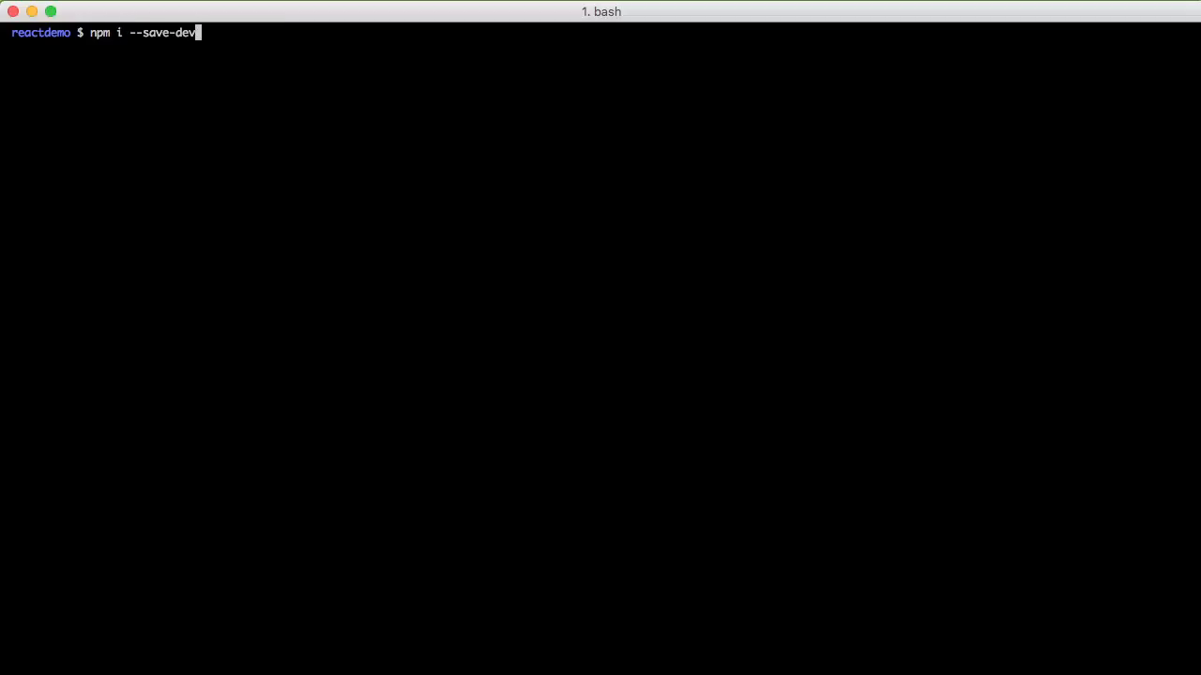
text(webpack)
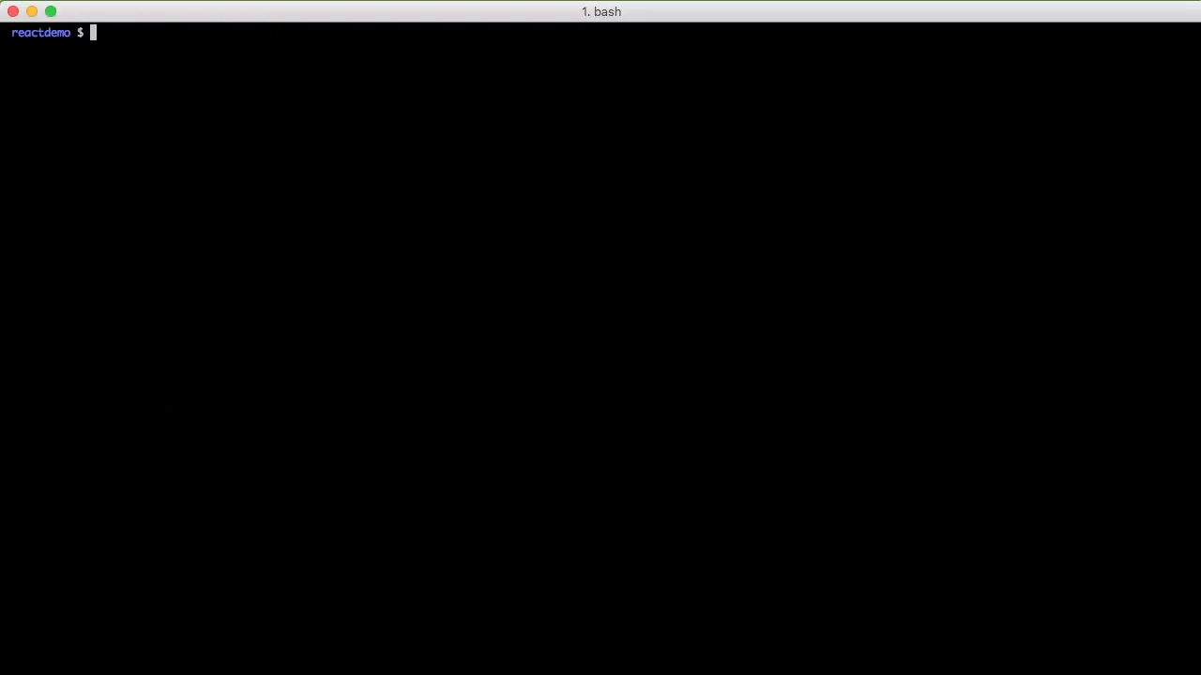
text(./node_mo)
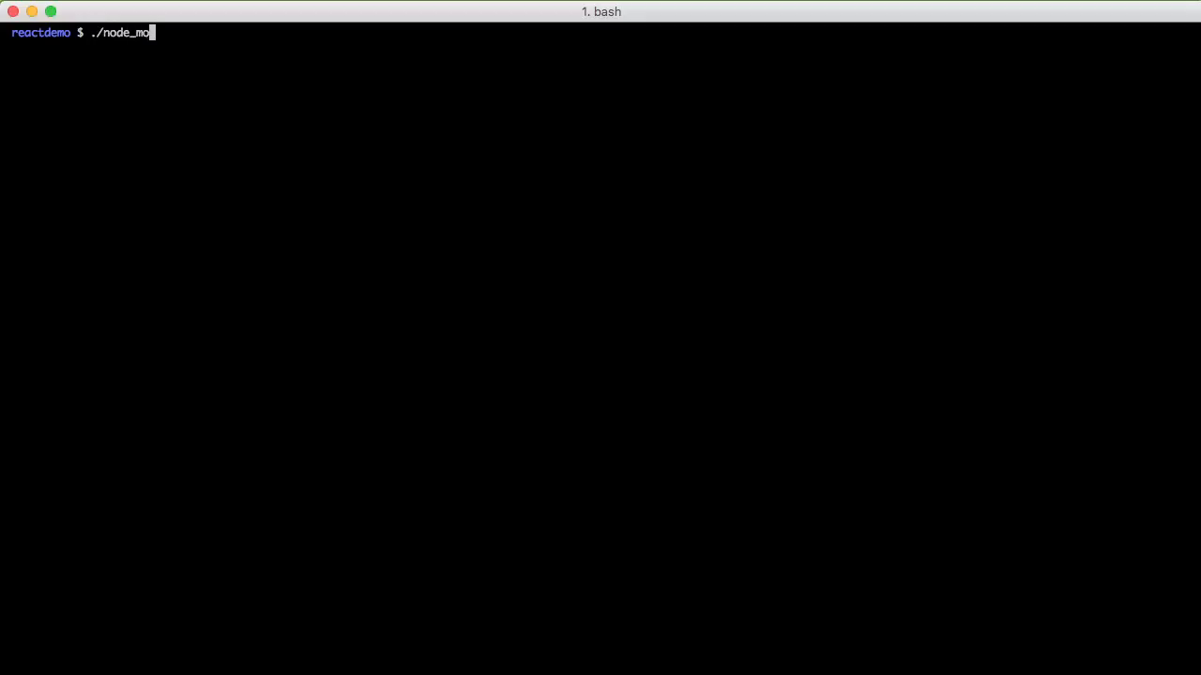
Step: Run ./node_modules/.bin/webpack, then open package.json in Vim
text(dules/)
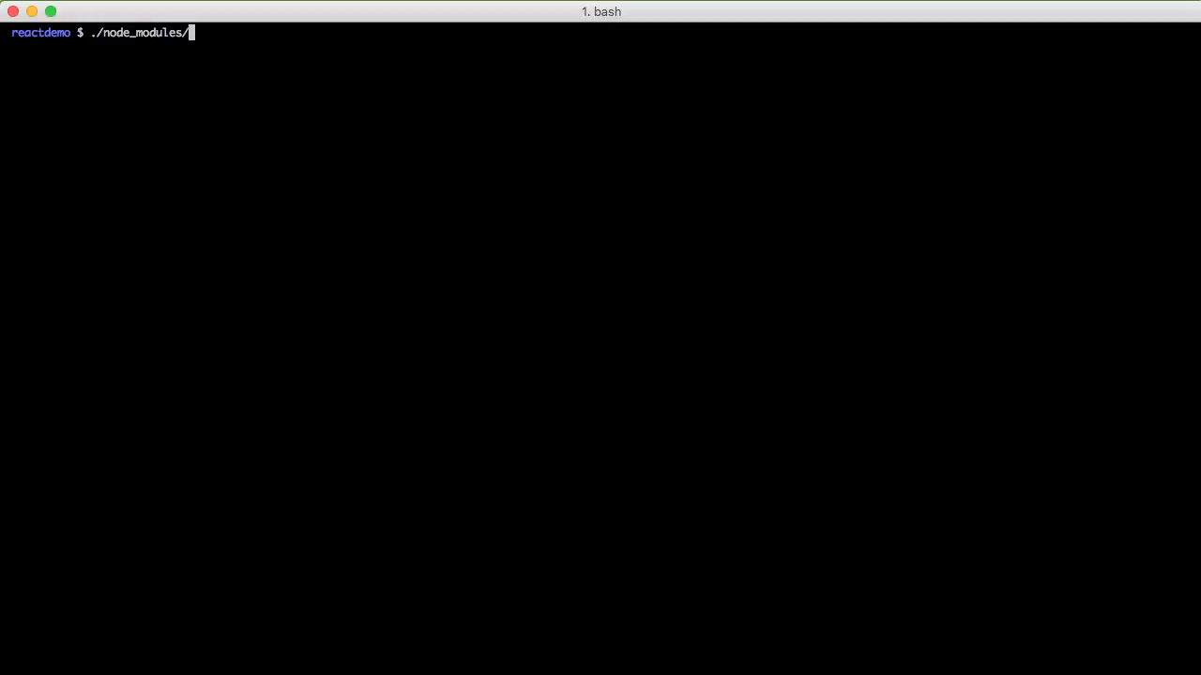
text(.bin/)
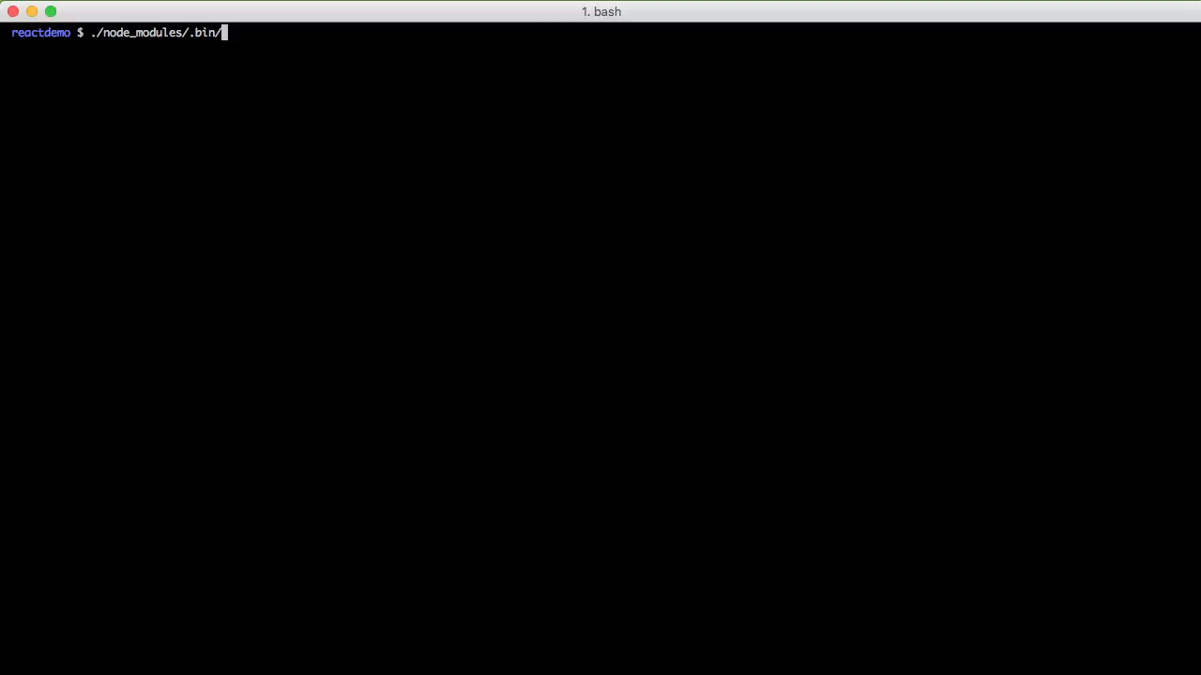
text(we)
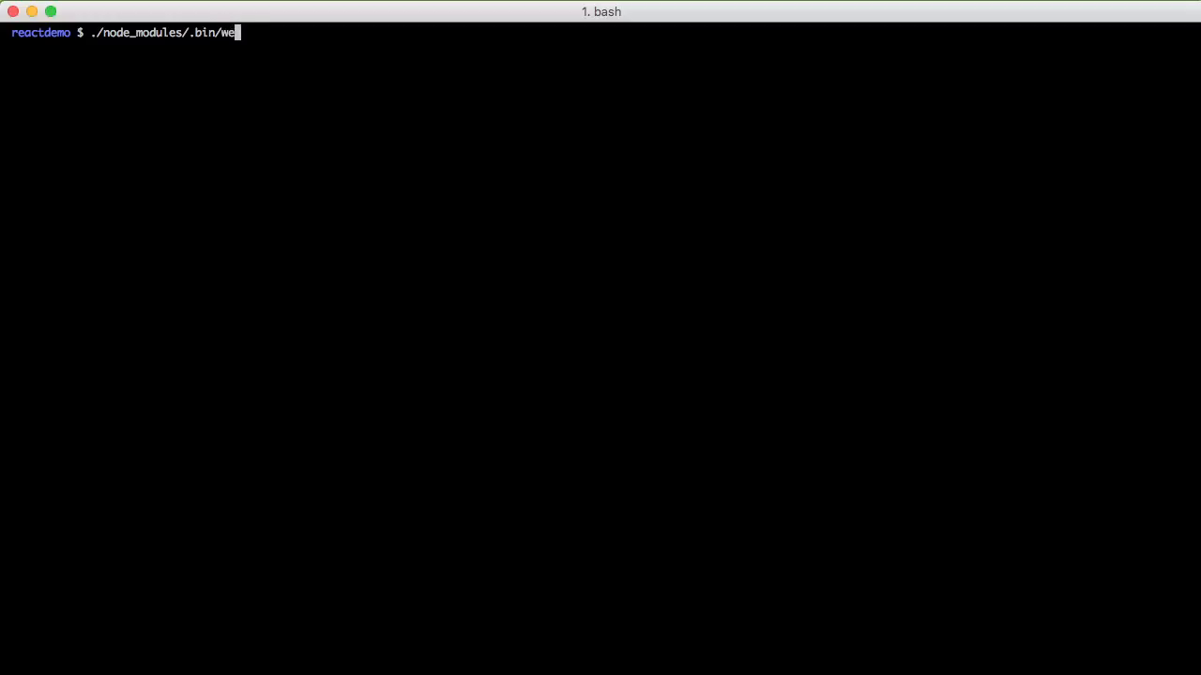
text(bpack)
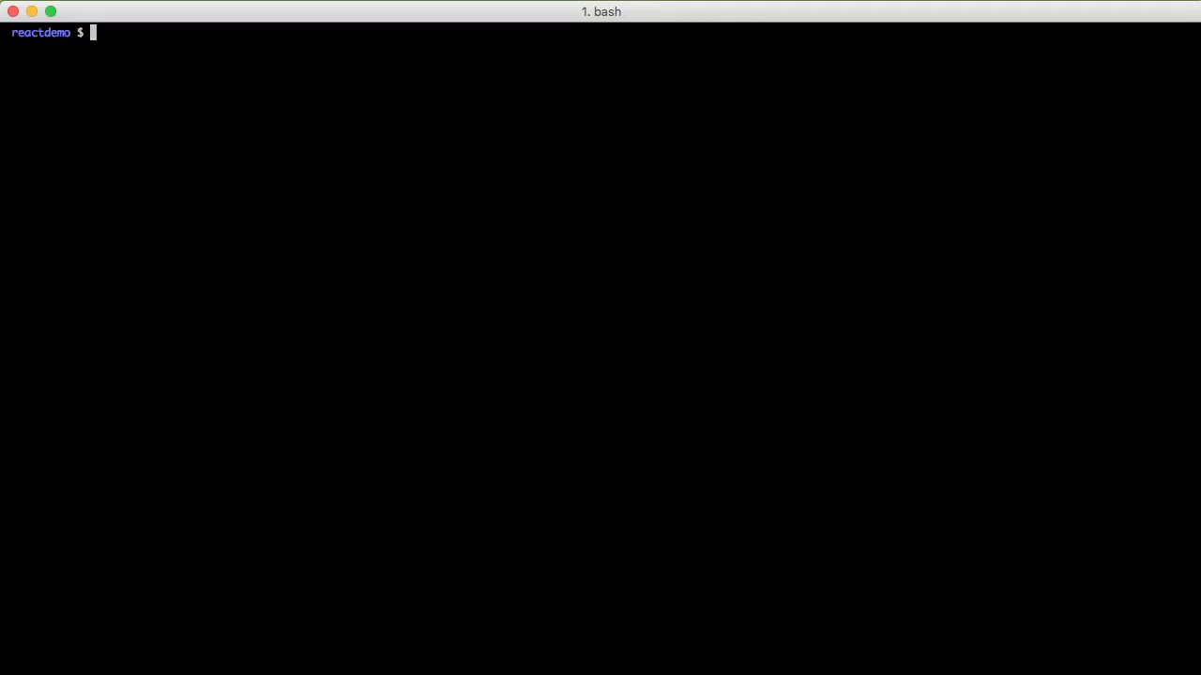
text(vim pac)
text("build)
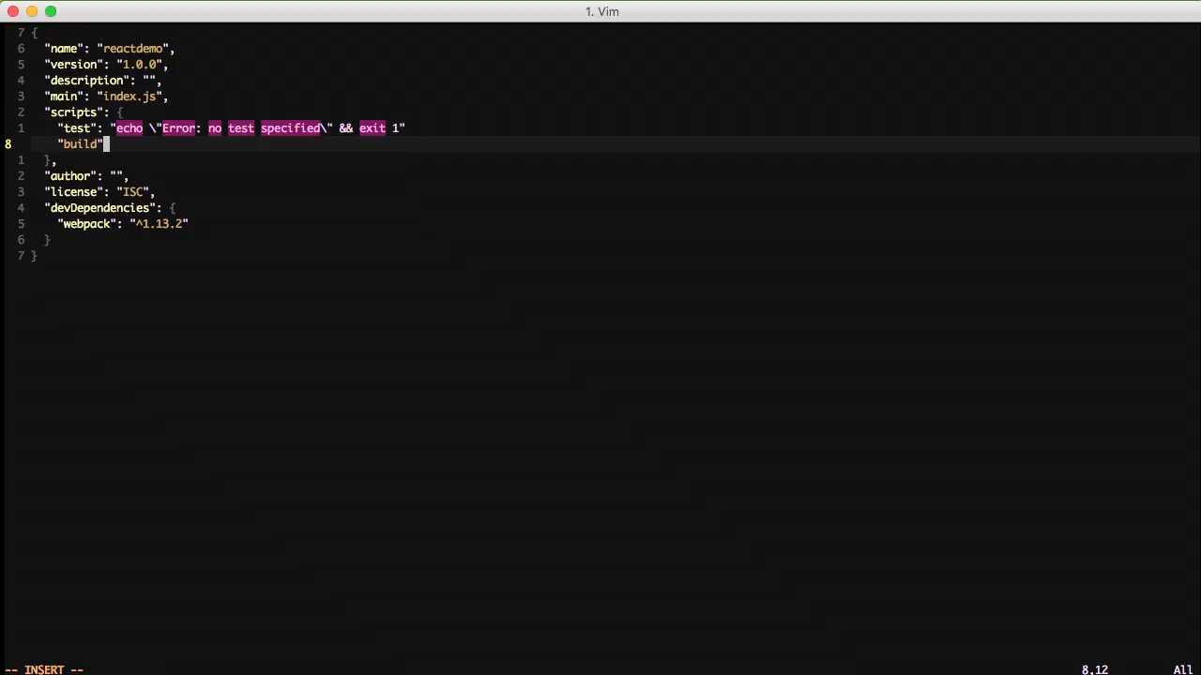
Step: Add a "build": "./node_modules/.bin/webpack" script to package.json and save with :wq
text(: ")
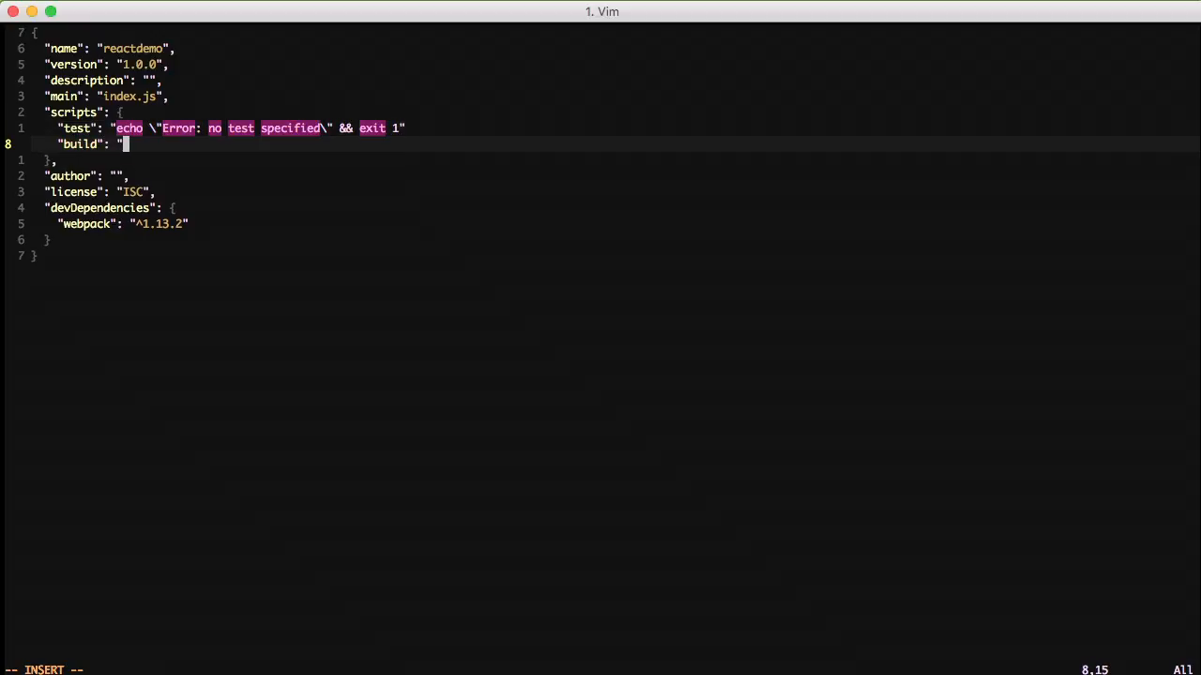
text(./node_modules)
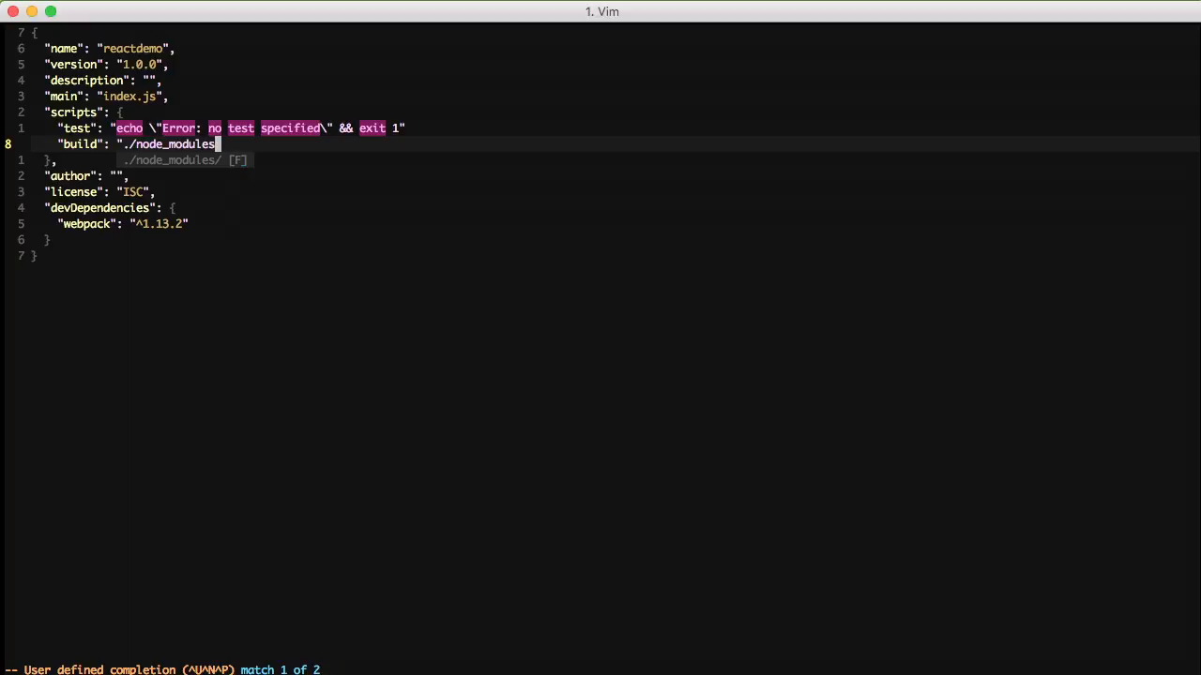
text(/.bin)
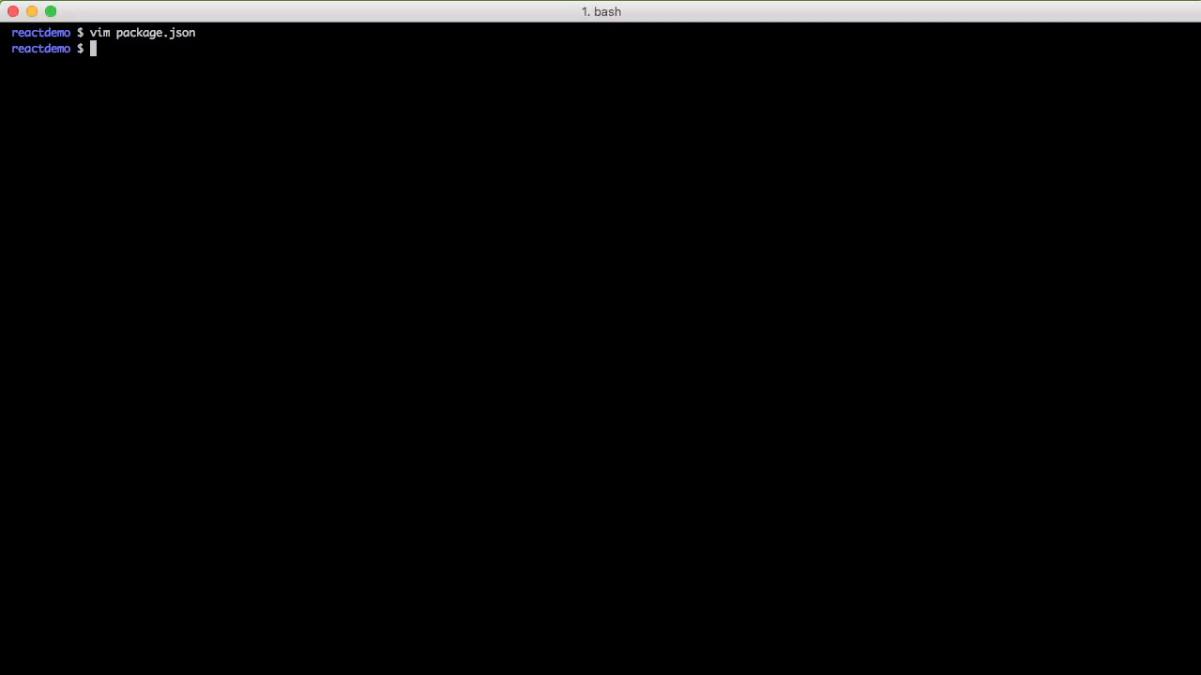
Step: Run the build script with npm run build
text(npm run bu)
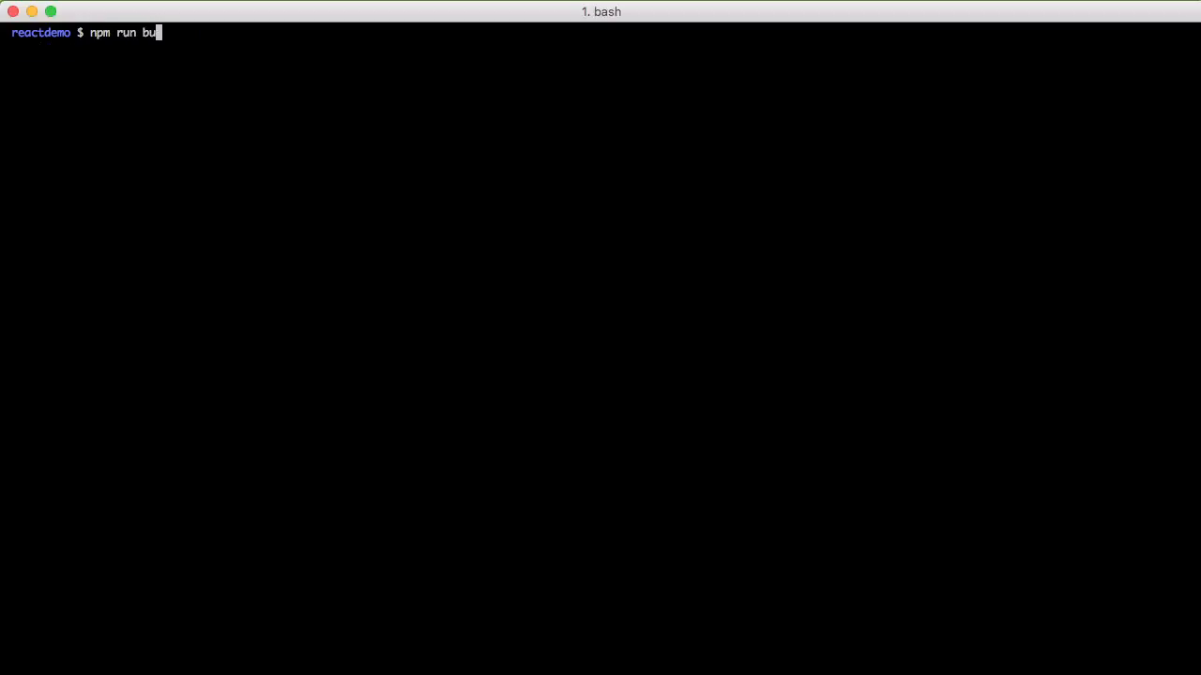
key(enter)
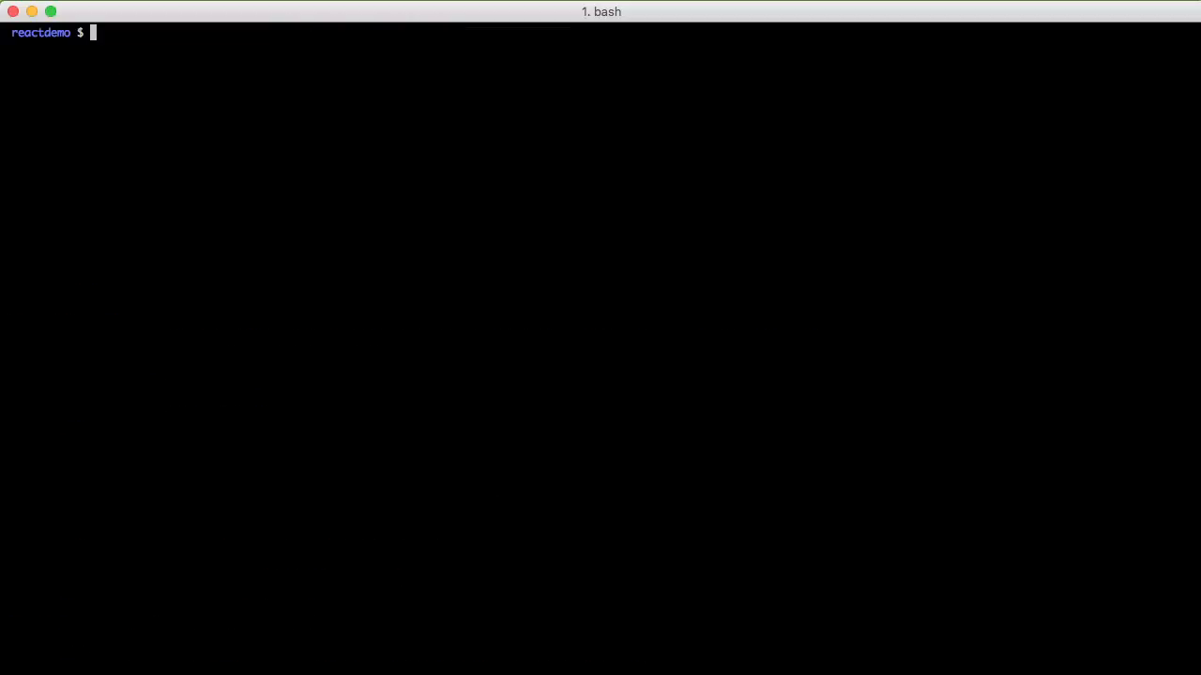
Step: Create webpack.config.js in Vim starting with const path = require('path');
text(vim)
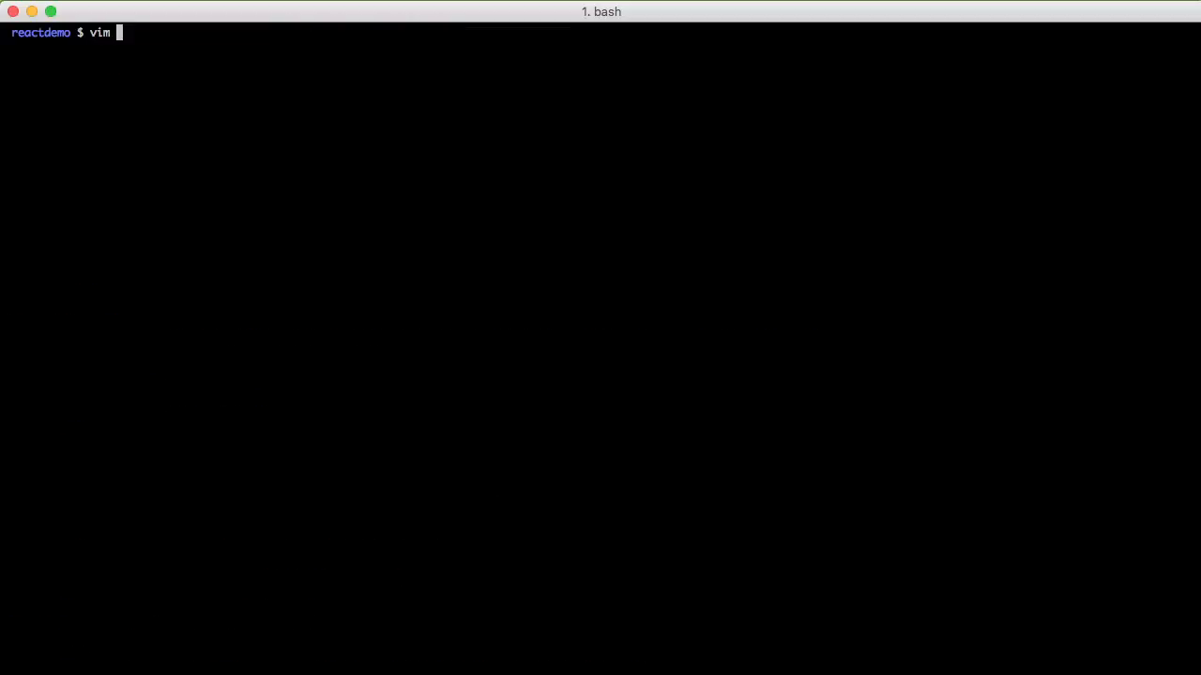
text(webp)
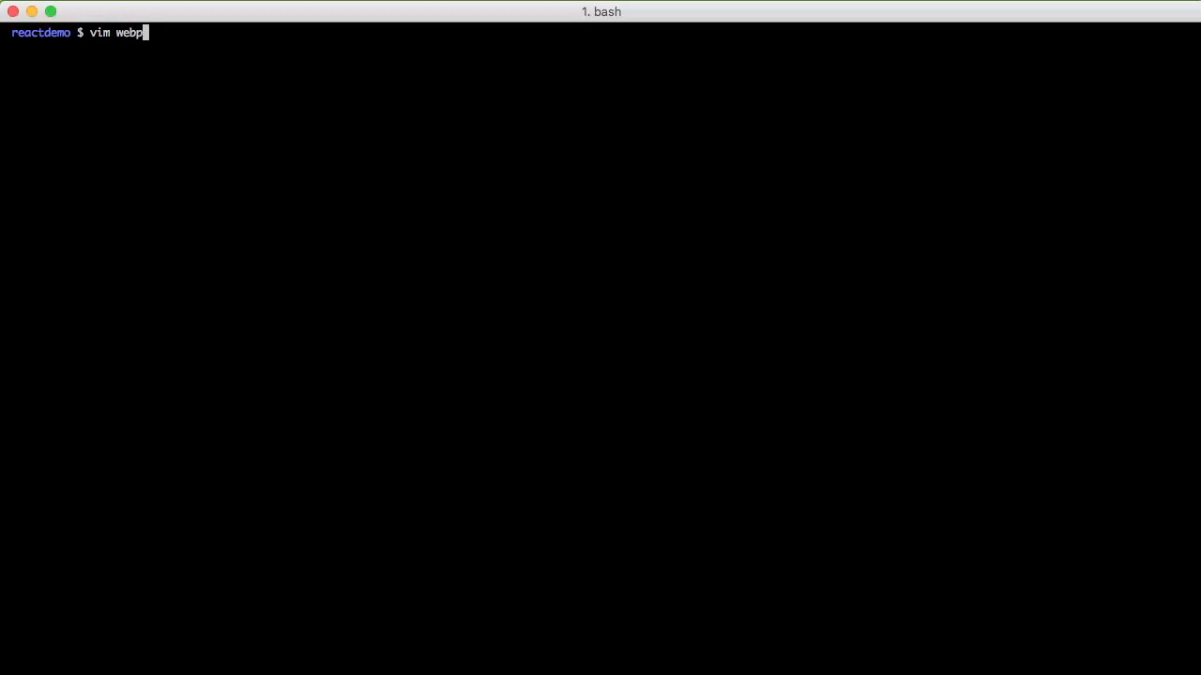
text(ack.config.j)
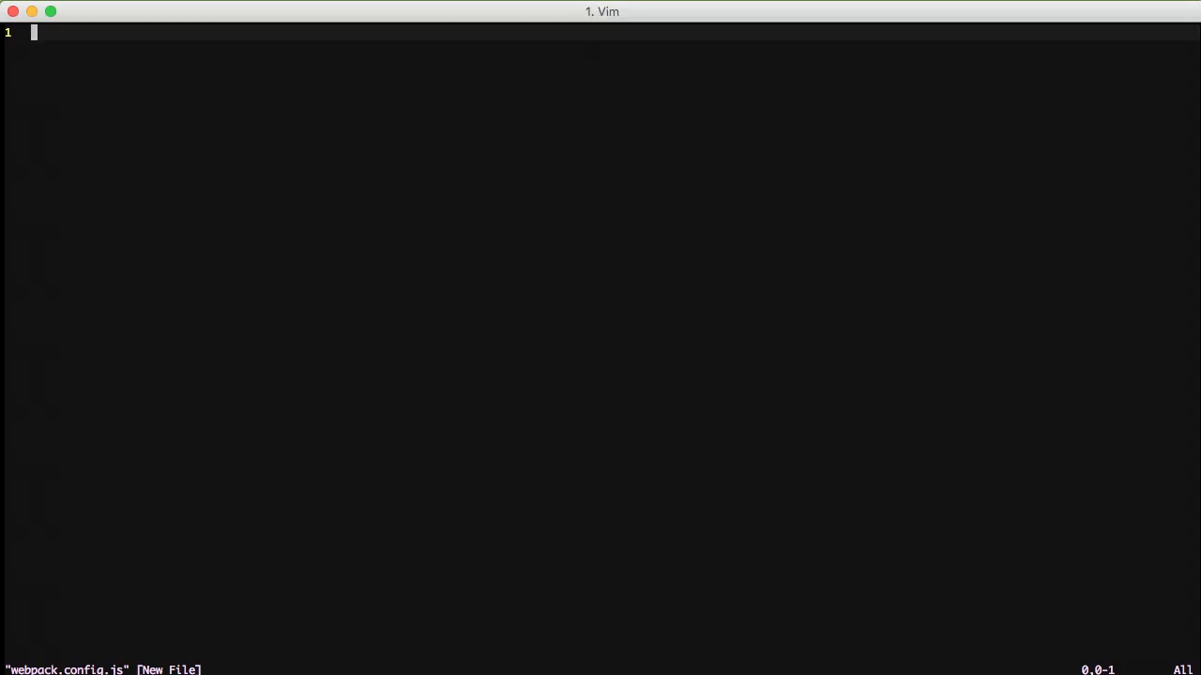
key(i)
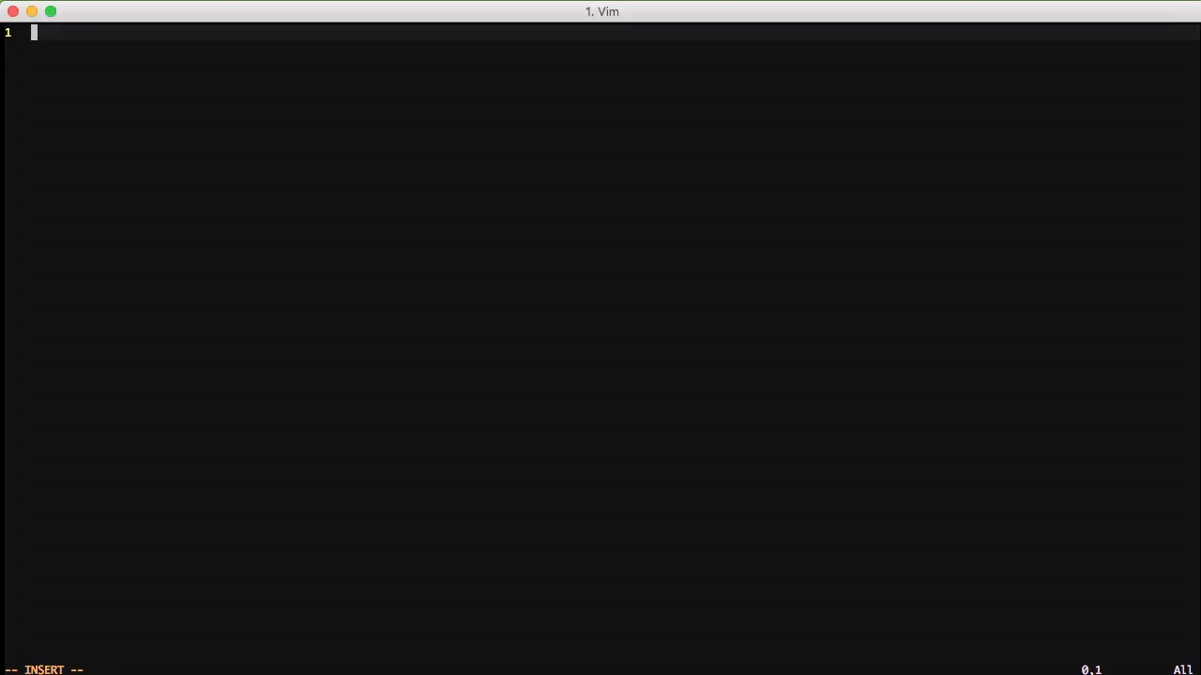
text(const)
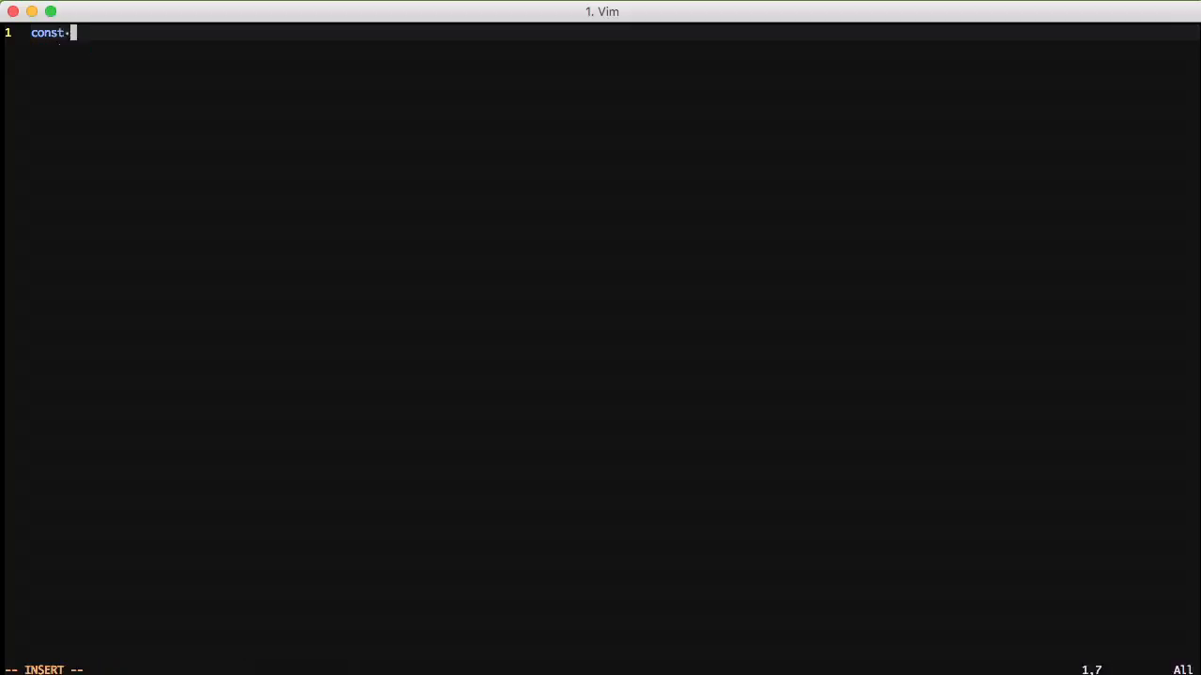
text(path = require(')
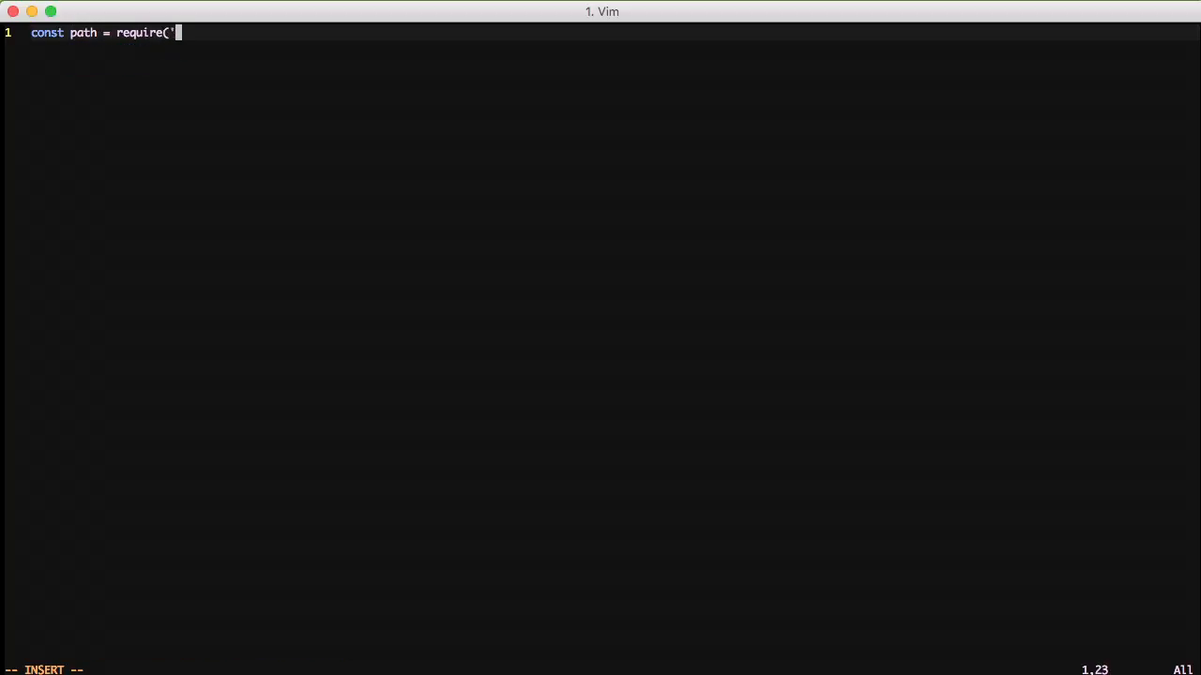
text(path');)
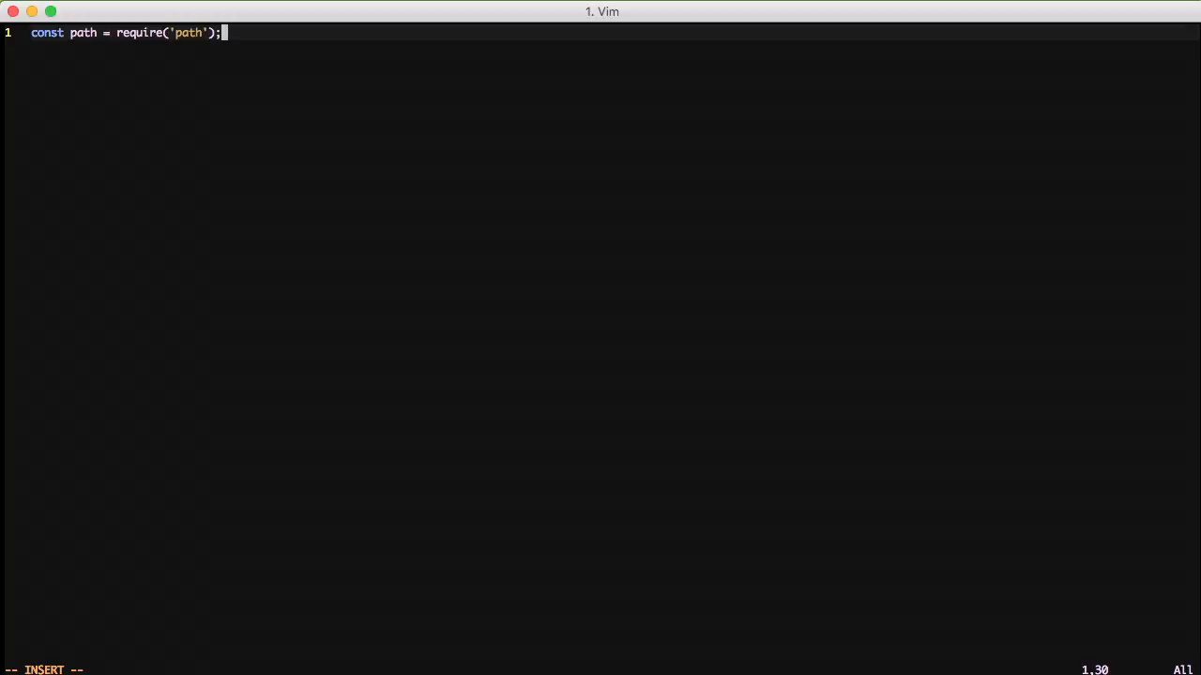
key(Enter)
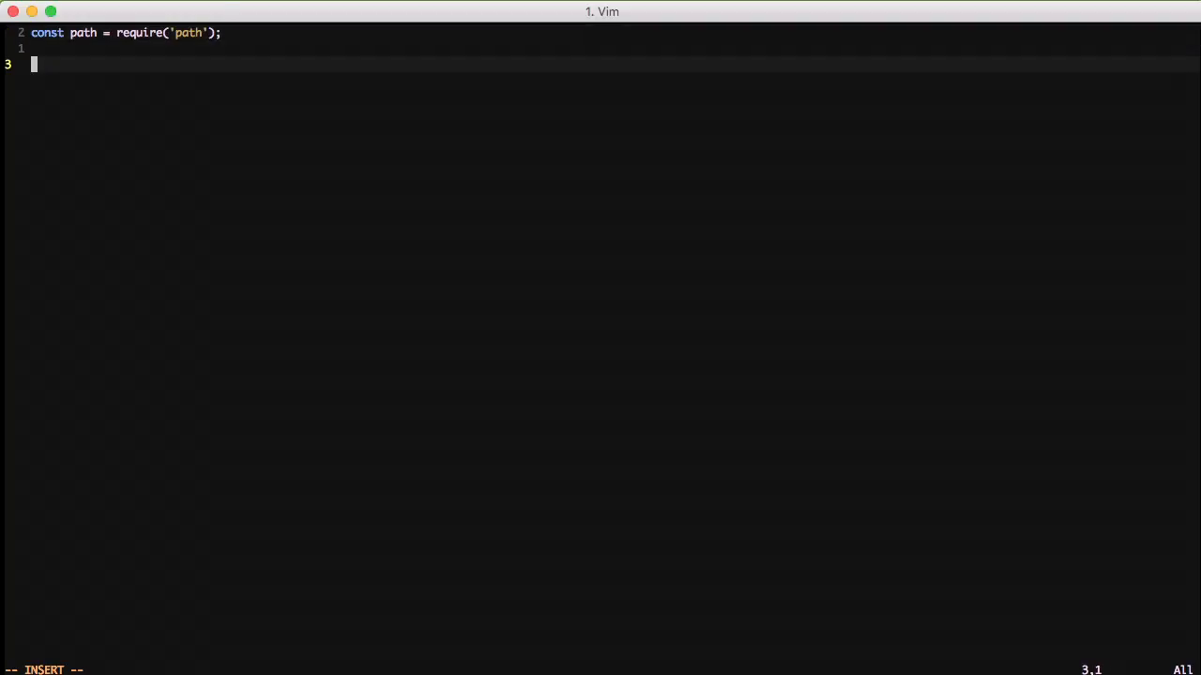
Step: Declare const common = {}; with module.exports = common;, splitting the braces open
text(const)
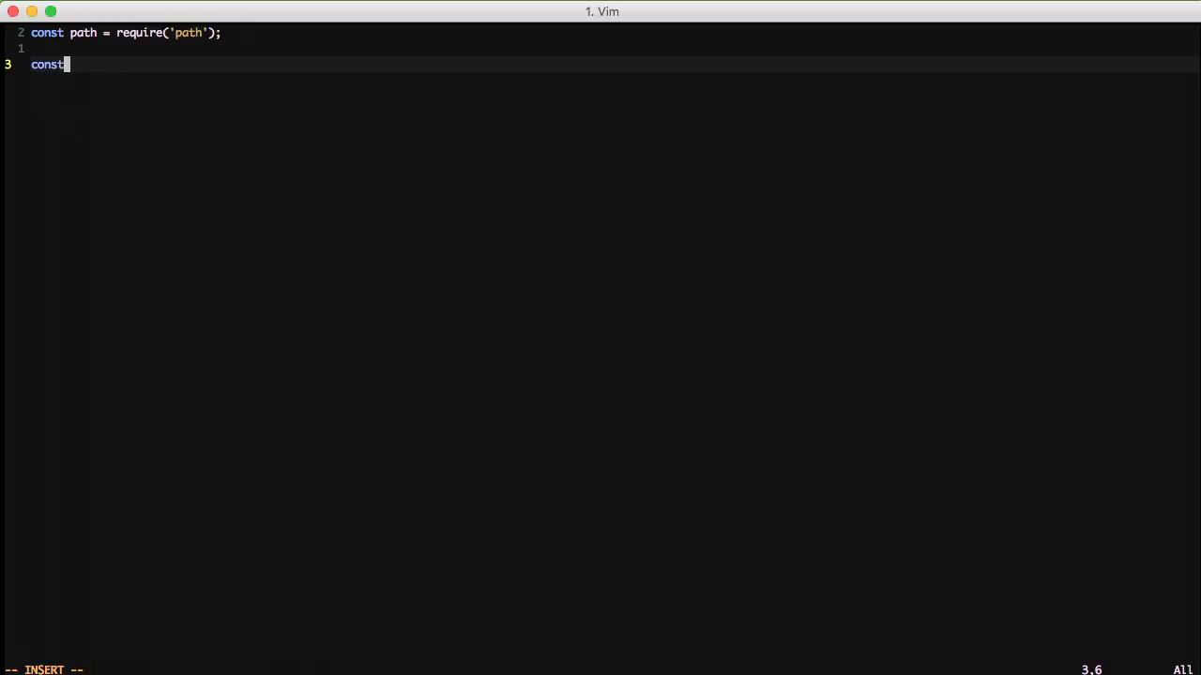
text(common)
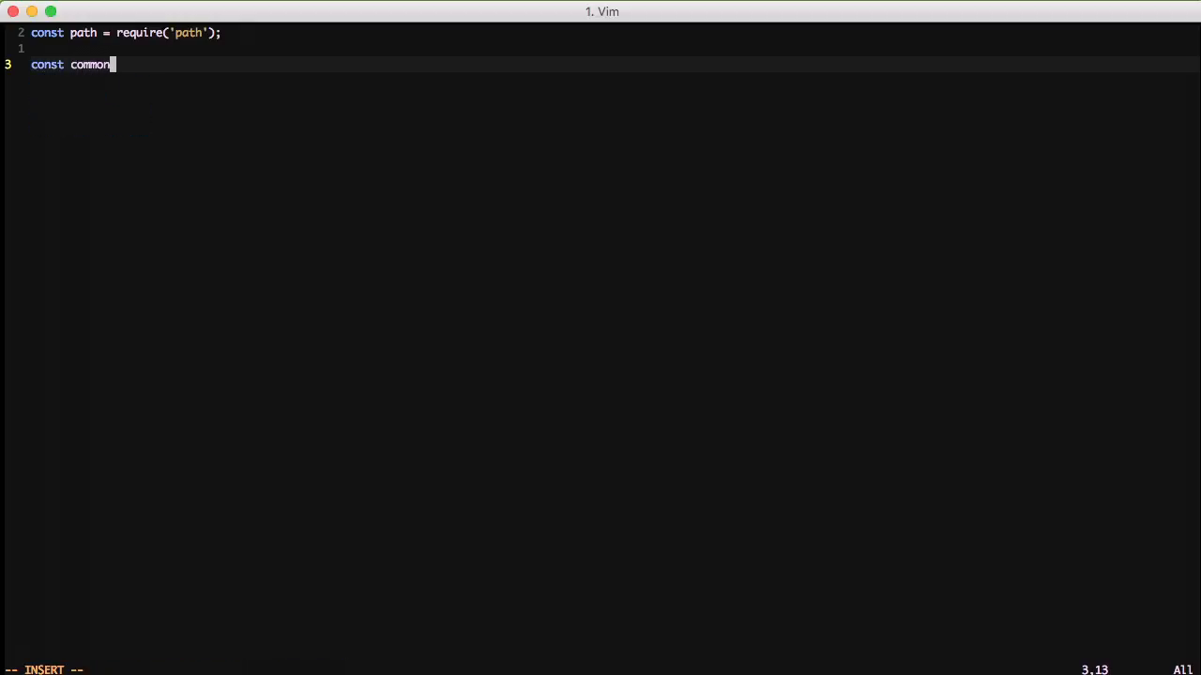
text(= {};)
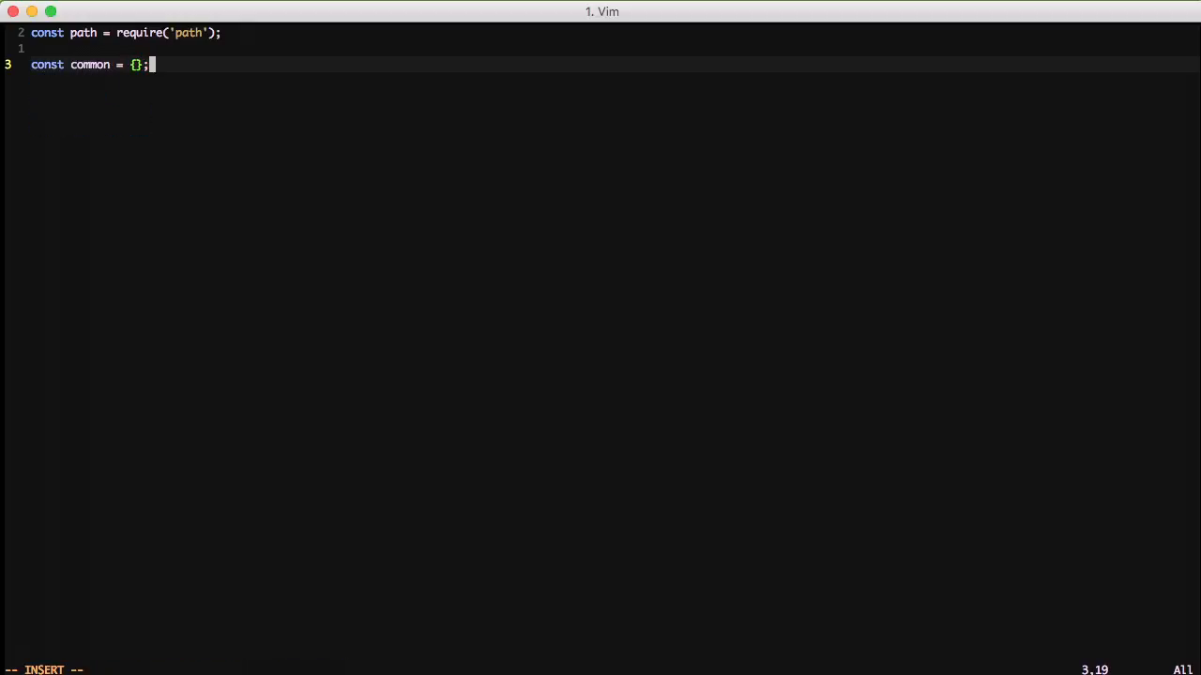
text(module)
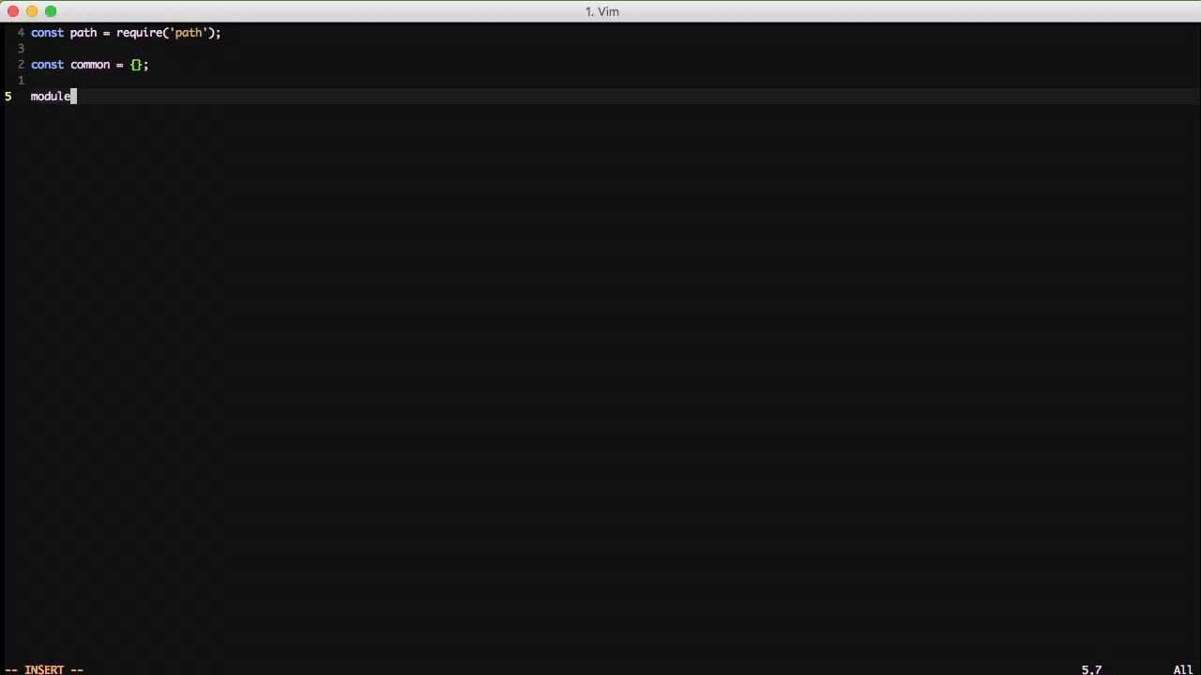
text(.exports =)
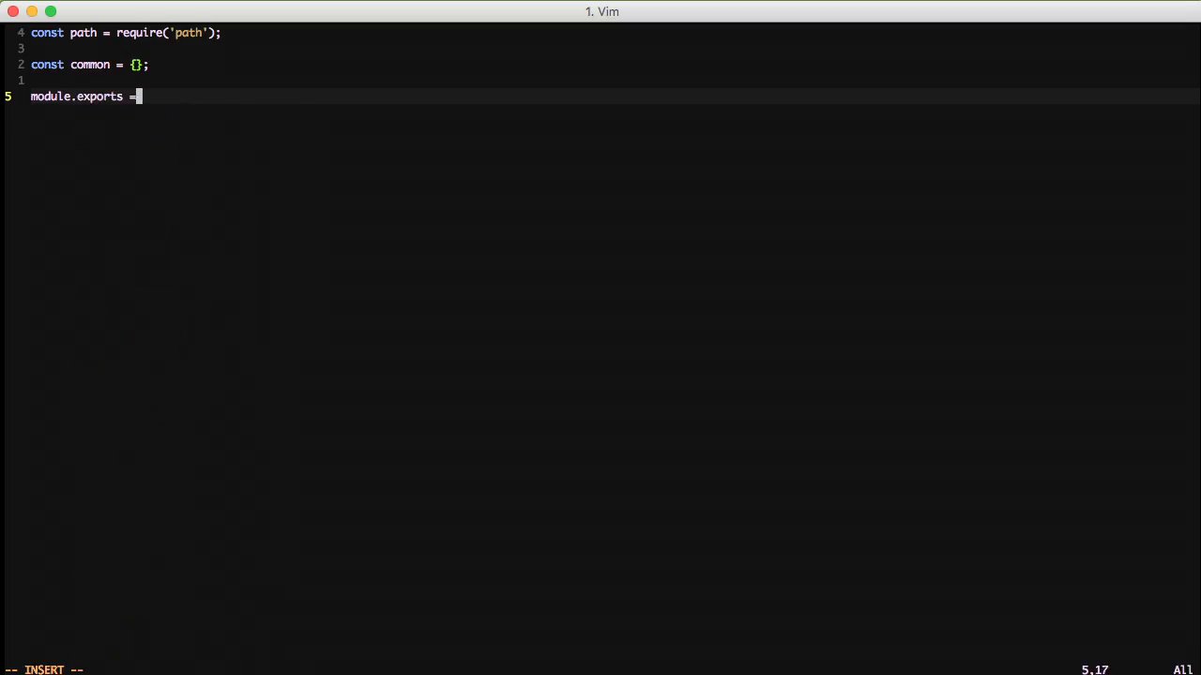
text(common;)
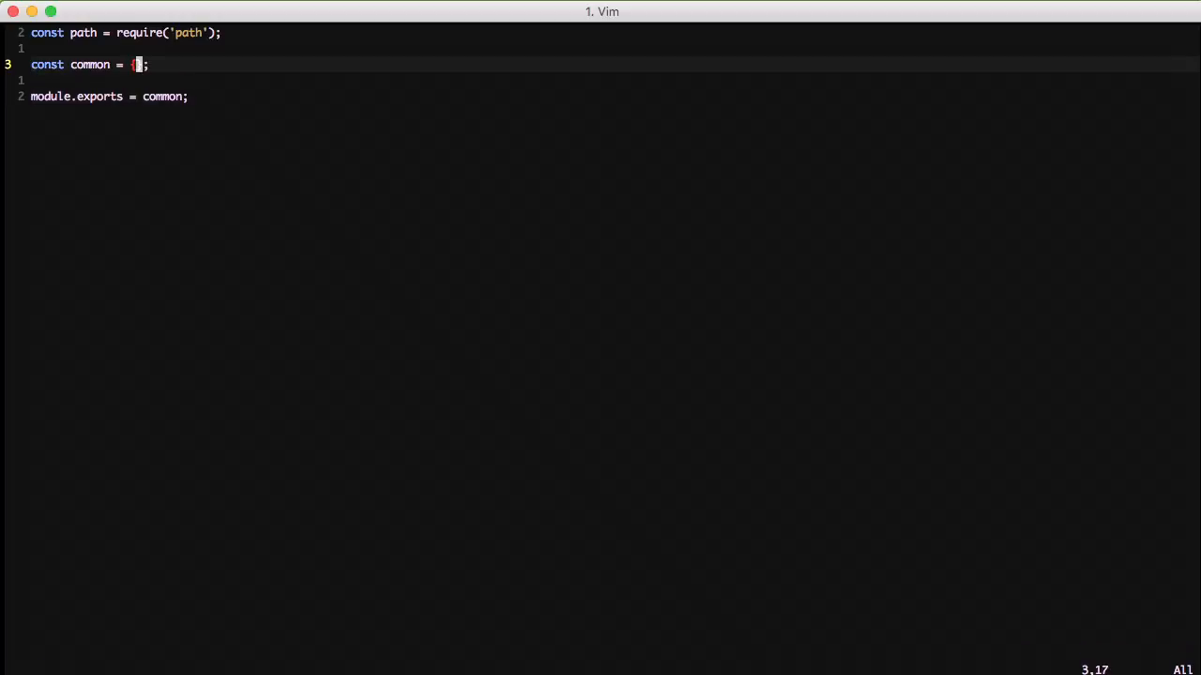
key(Return)
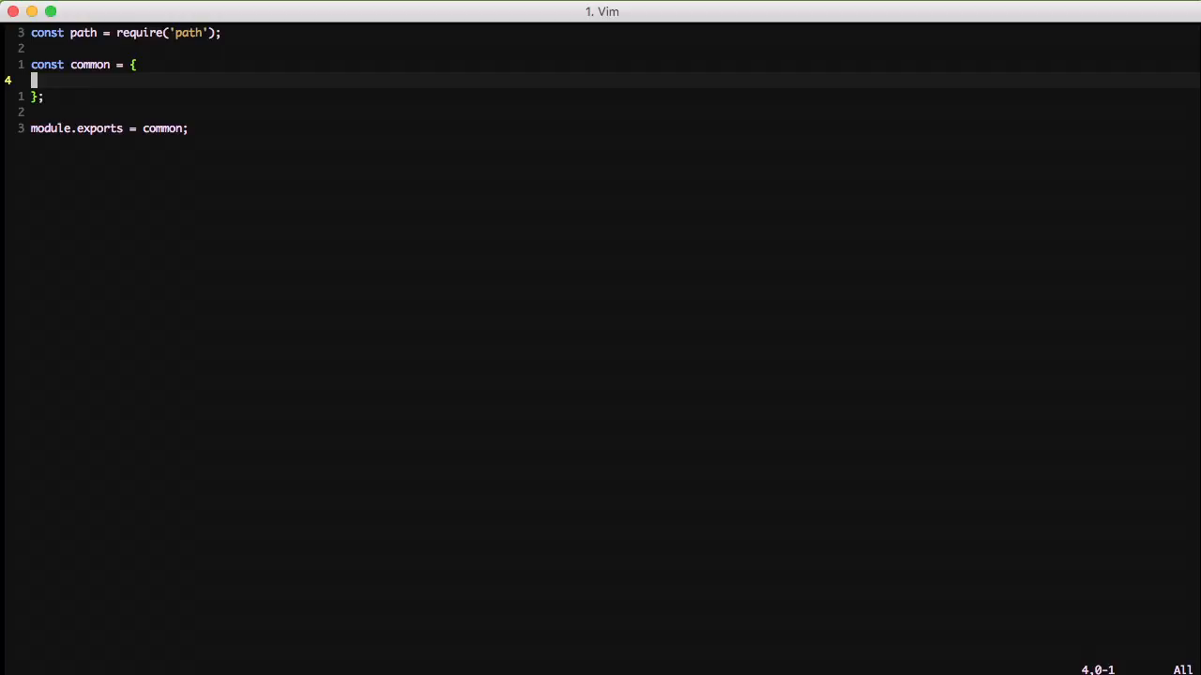
Step: Add entry: { path: path.join(__dirname, 'js') } inside the common object
text(..)
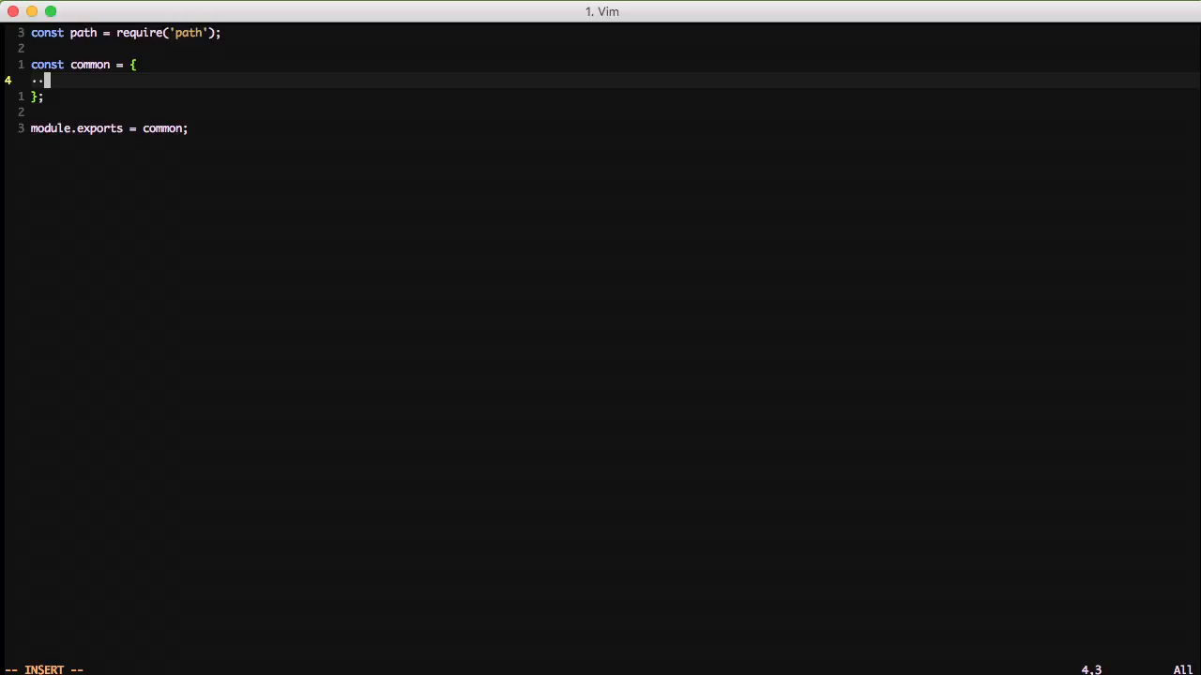
text(entry: {)
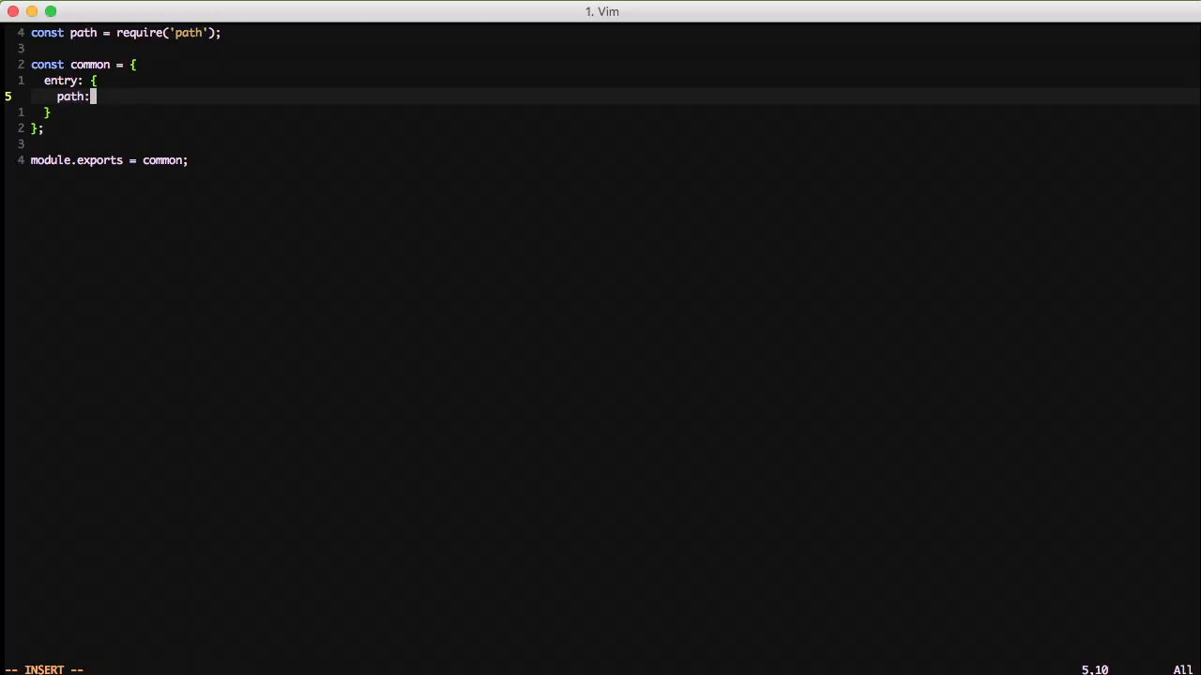
text(path.join(_)
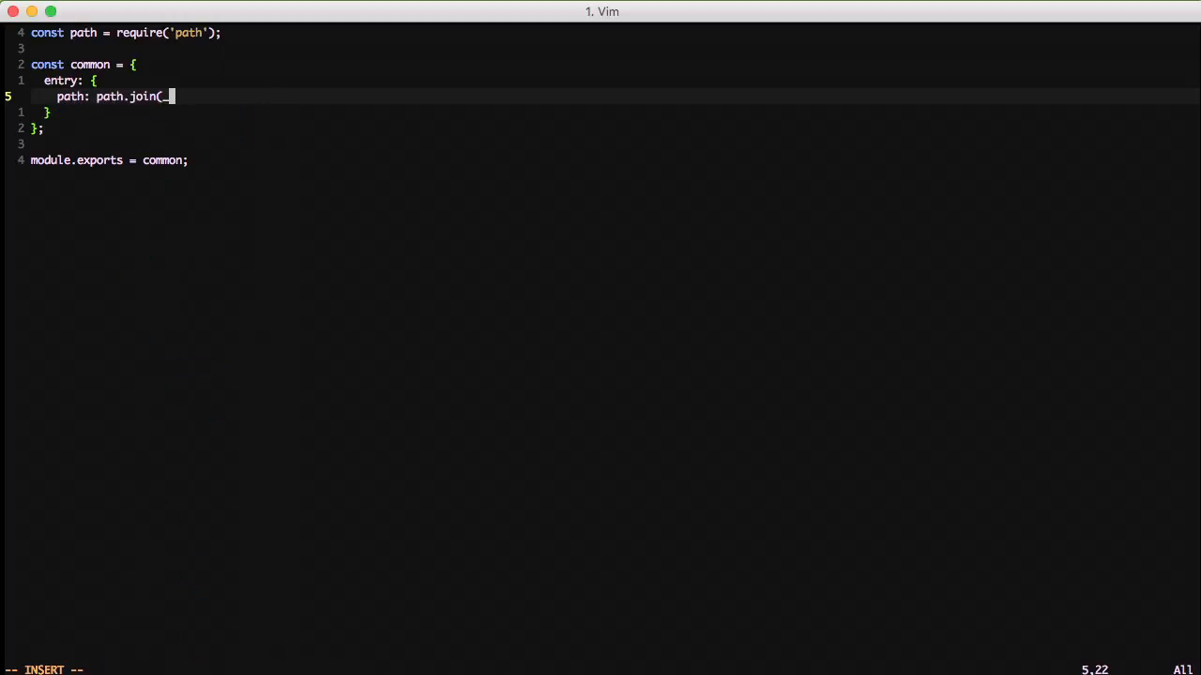
text(_dir)
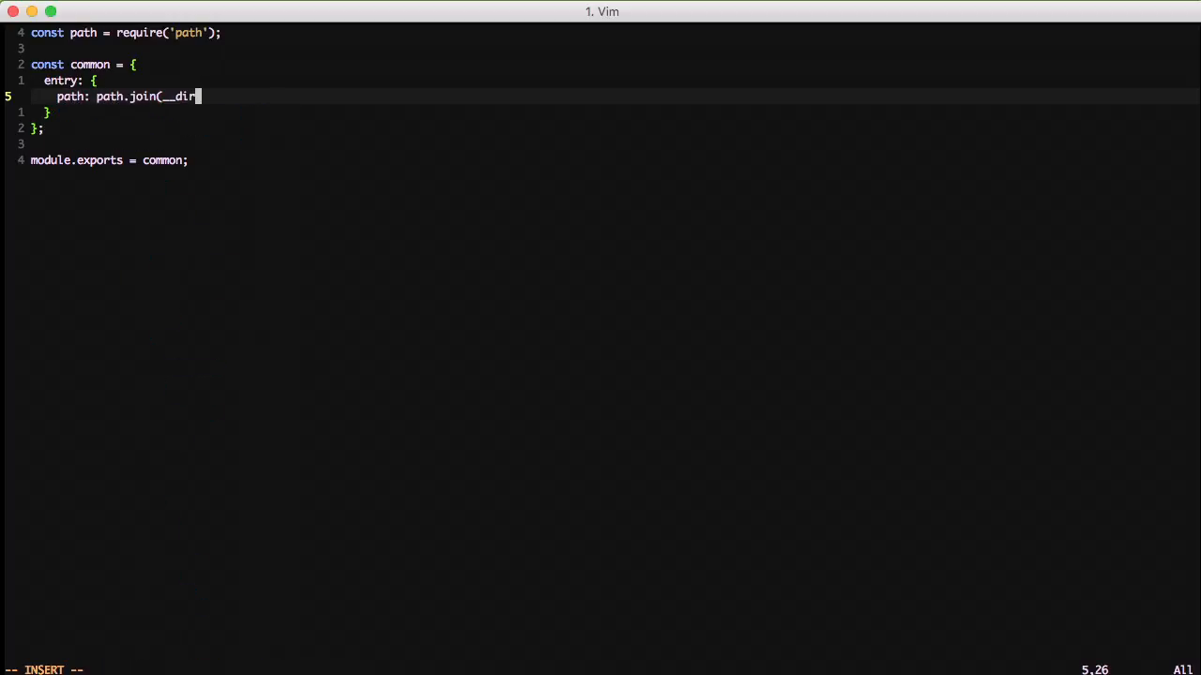
text(name)
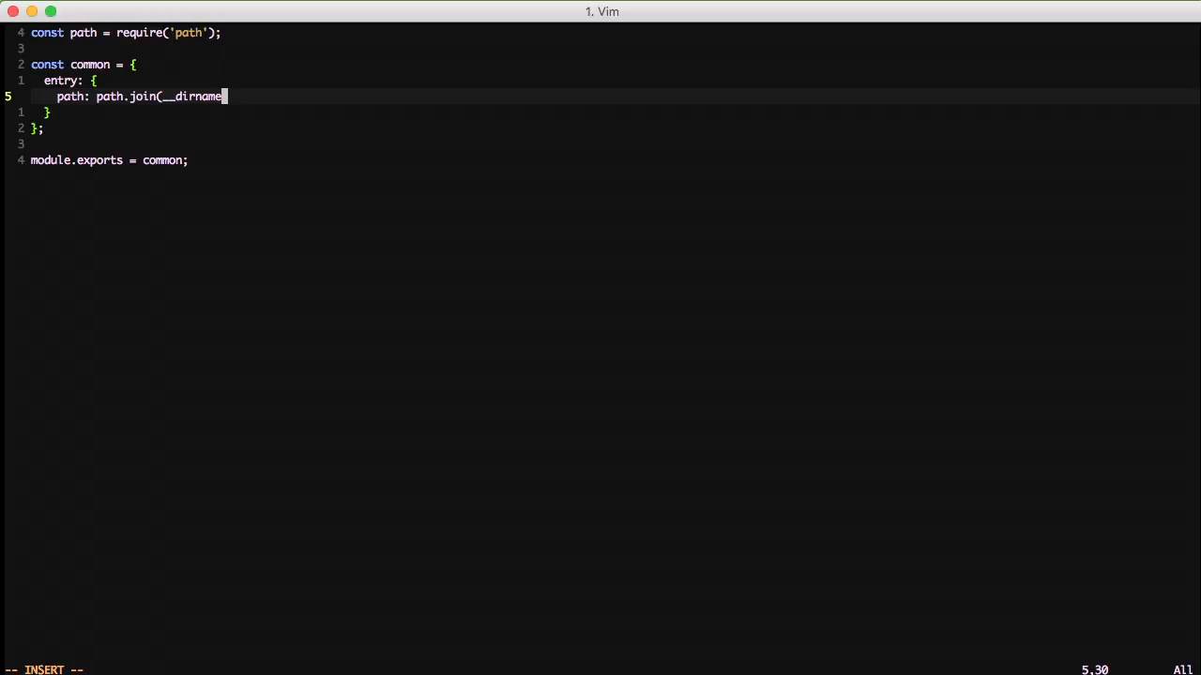
text(, 's)
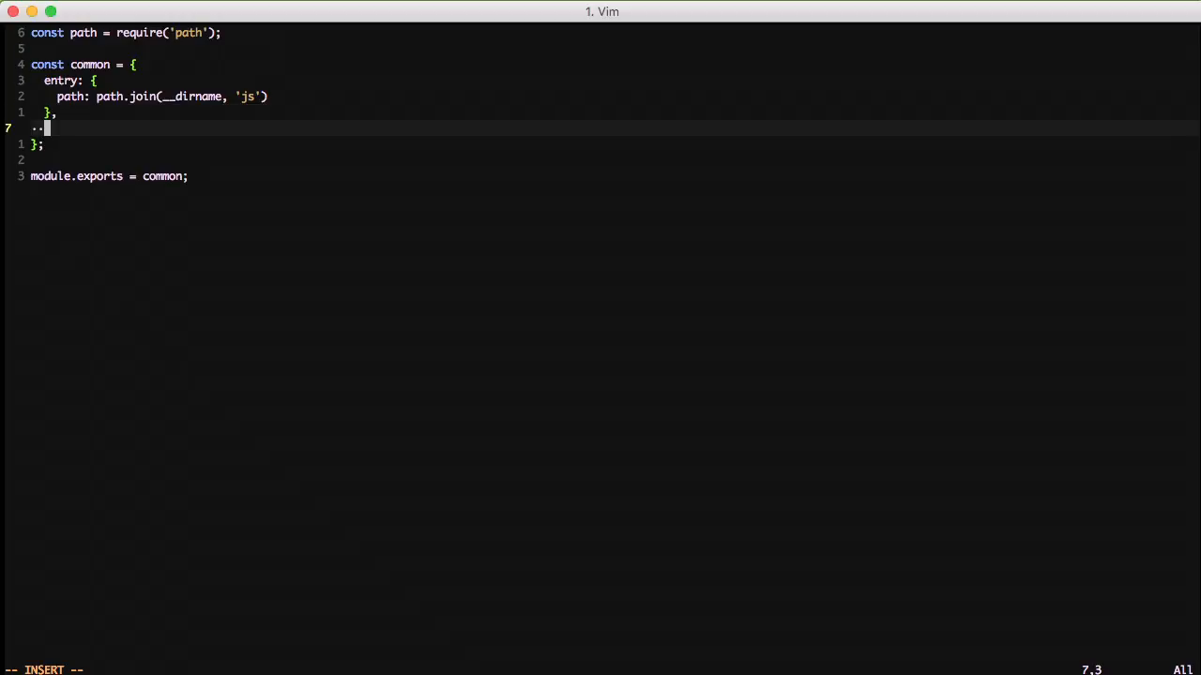
Step: Add output with path path.join(__dirname, 'build') and filename 'index.js'
text(output:)
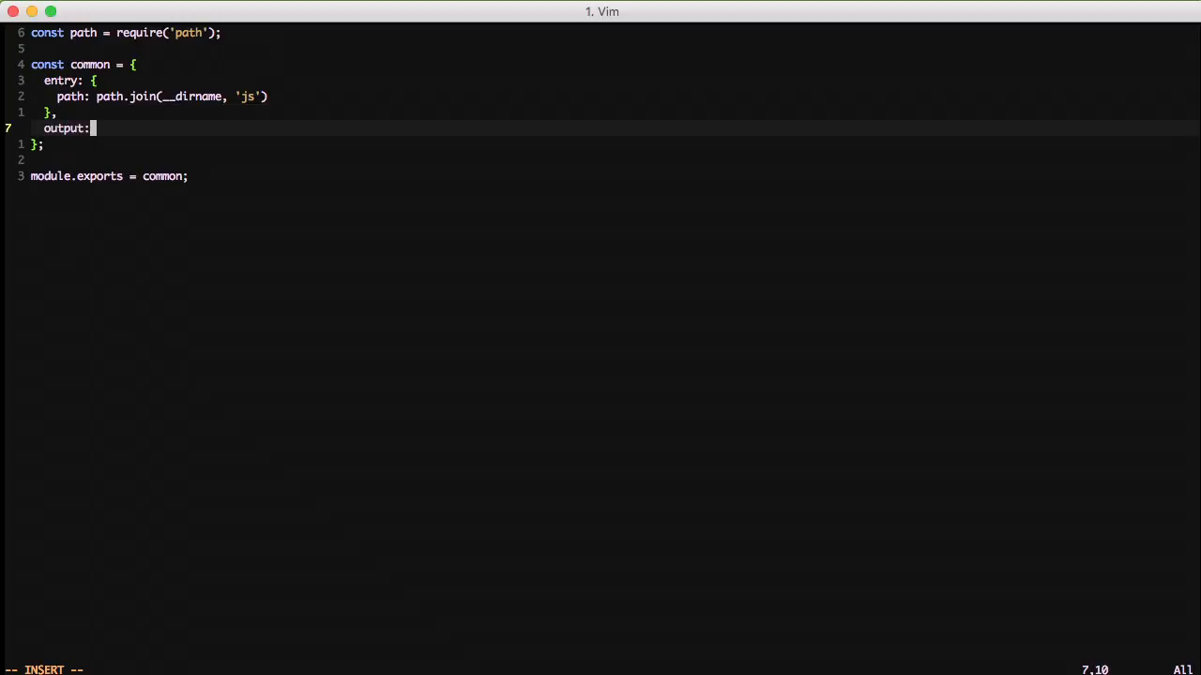
text({)
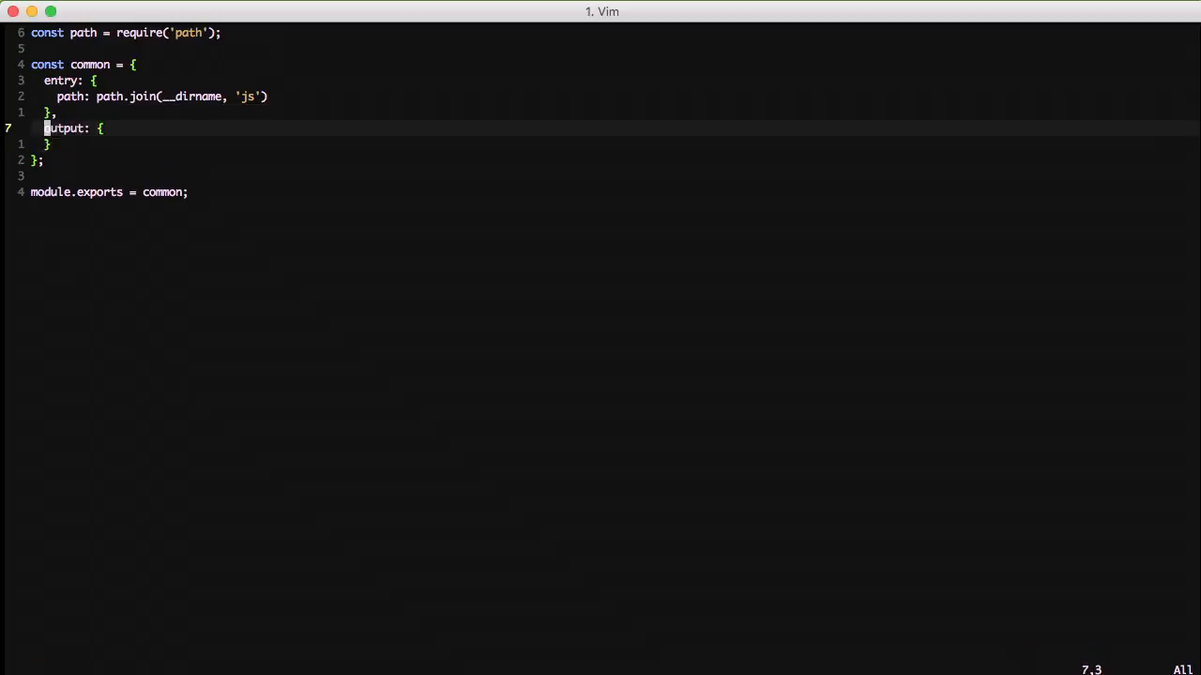
text(path: path.)
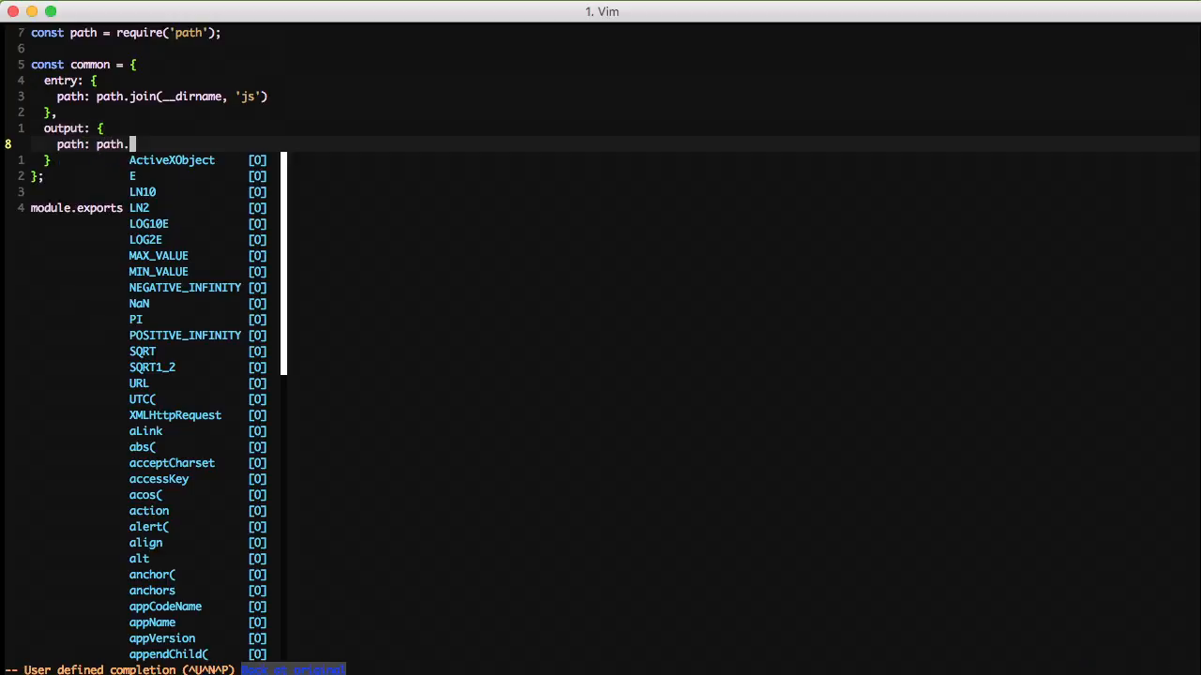
text(join(__dirname,)
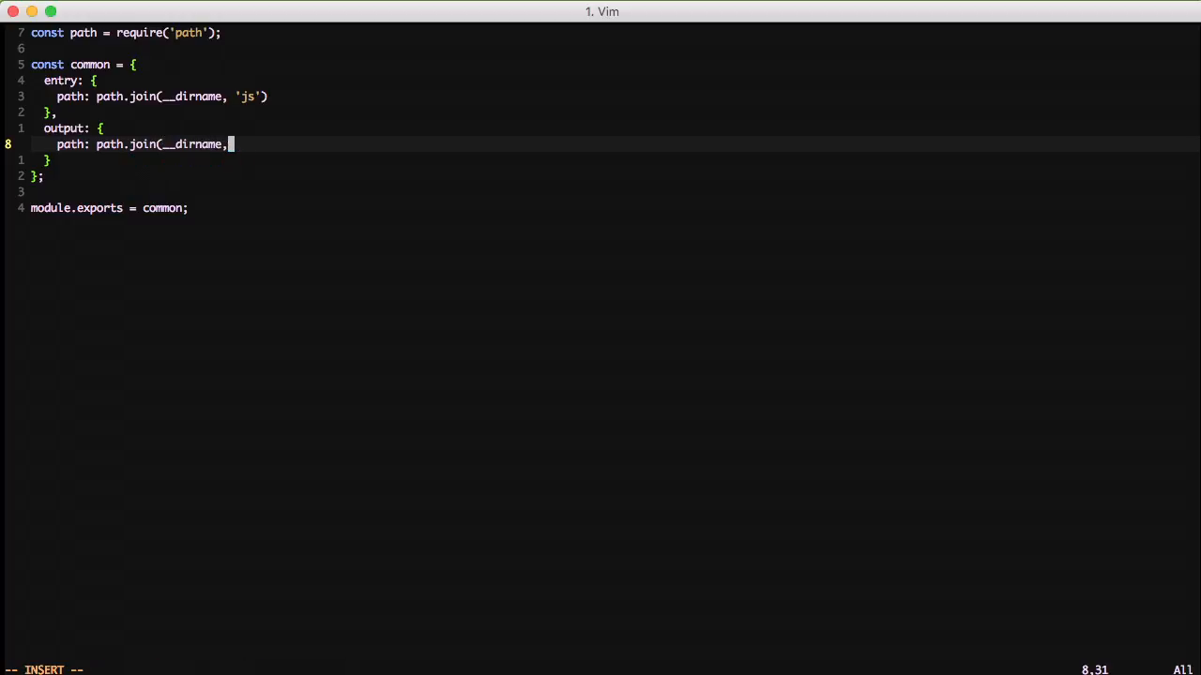
text('build'),)
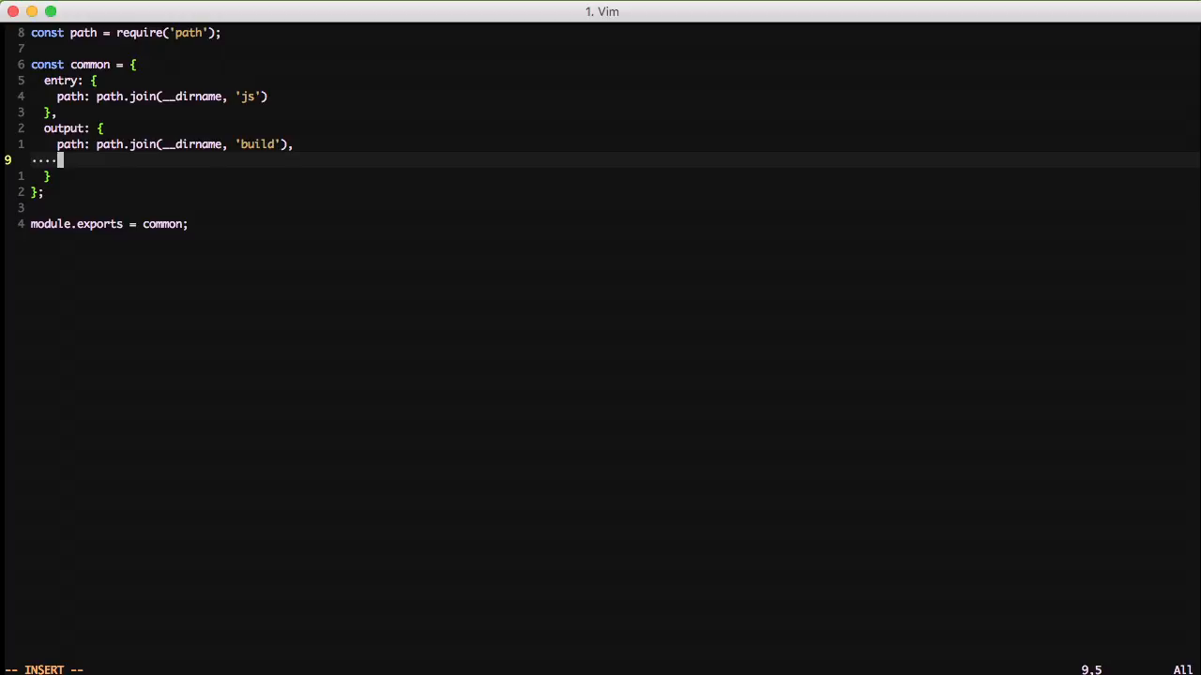
text(filename)
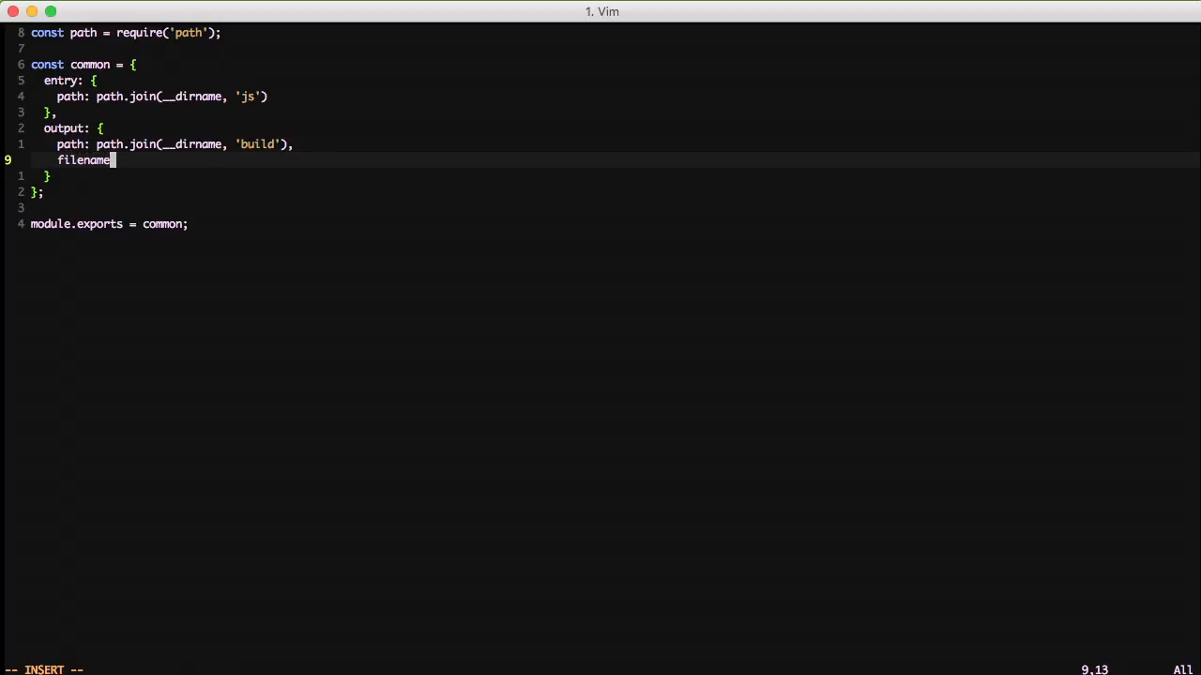
text(, 'inde)
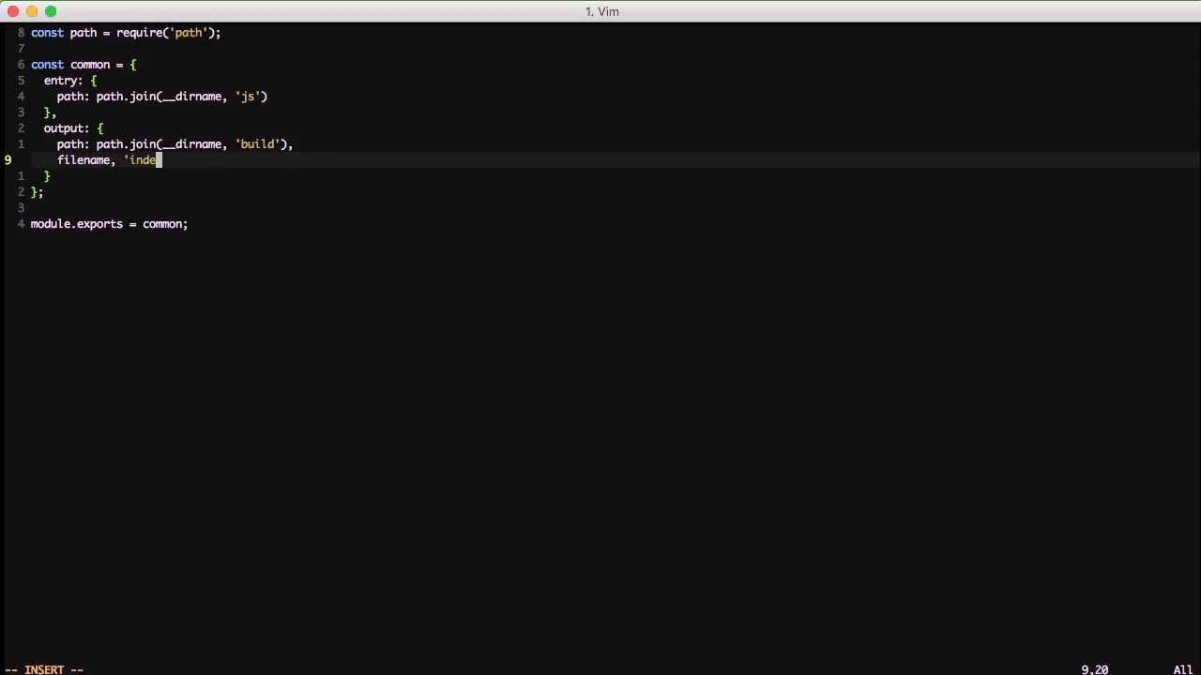
text(x.js')
click(614, 175)
text(,)
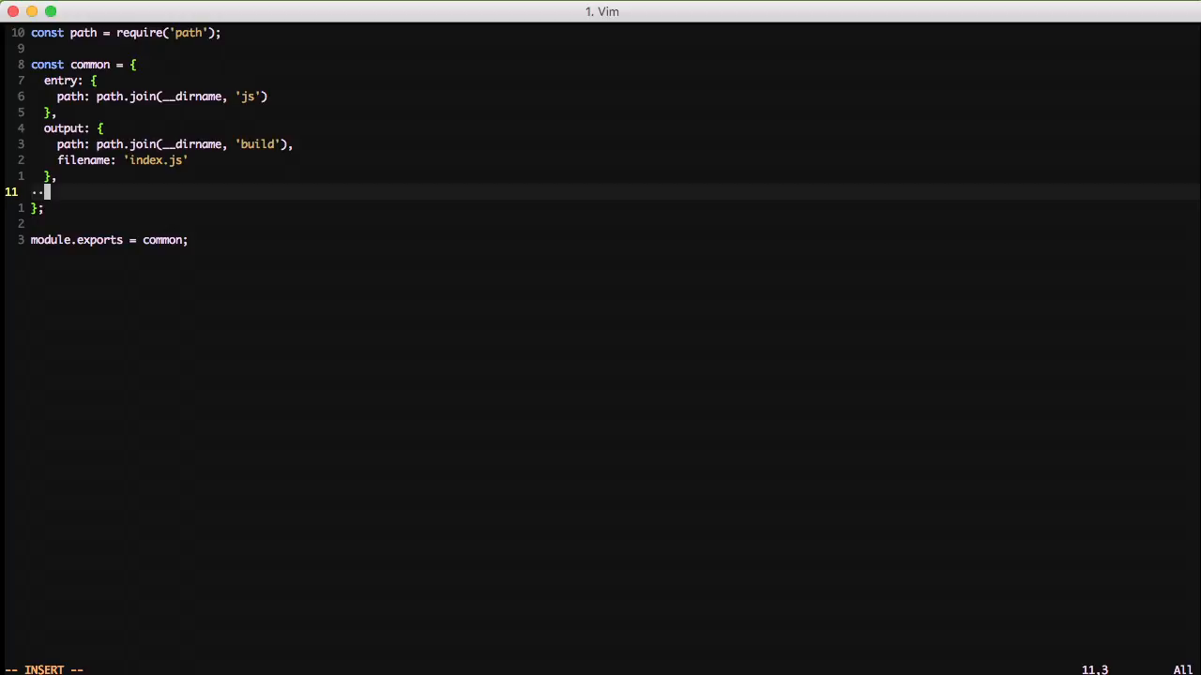
Step: Start a module block holding a loaders array with one test entry
text(module: {)
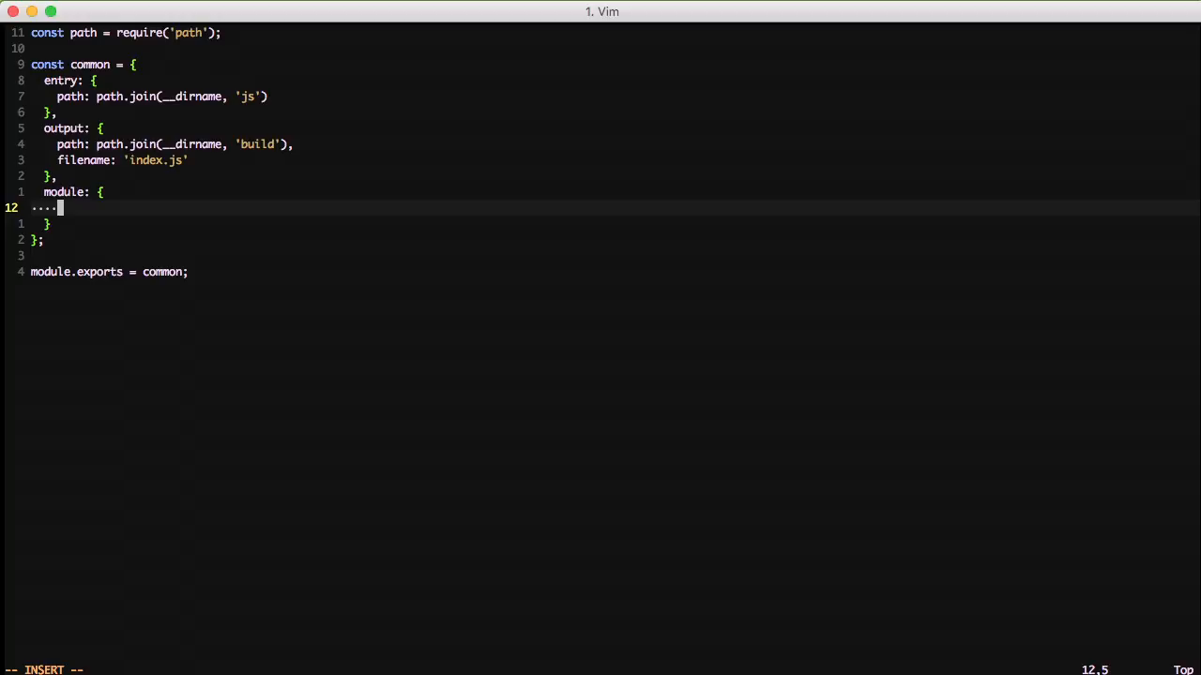
text(loaders: [)
text(test:)
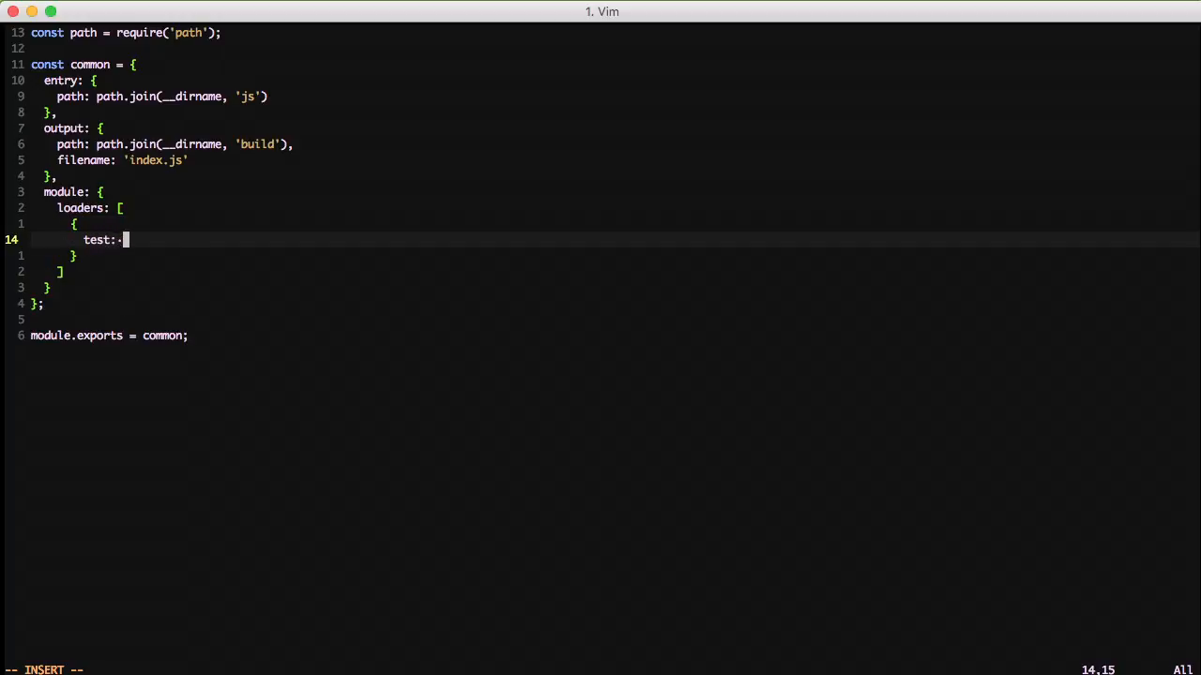
Step: Give the loader test /.js$/, an empty loaders: [] and include: path.join(__dirname, ...)
text(/)
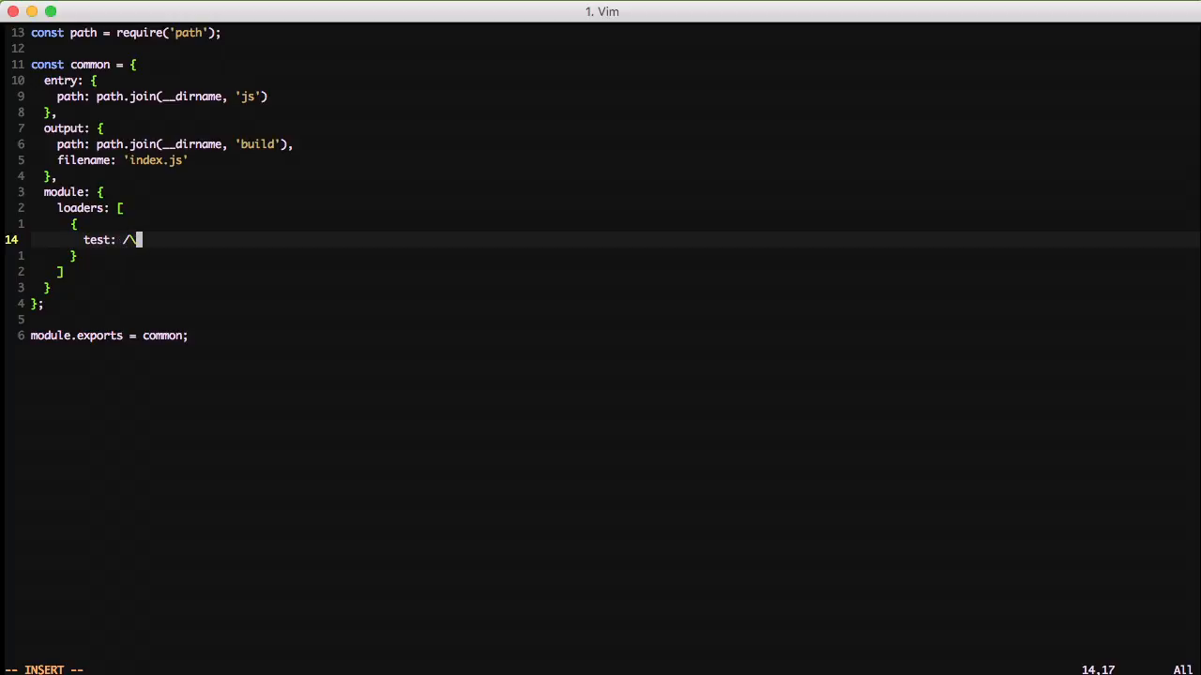
text(.js)
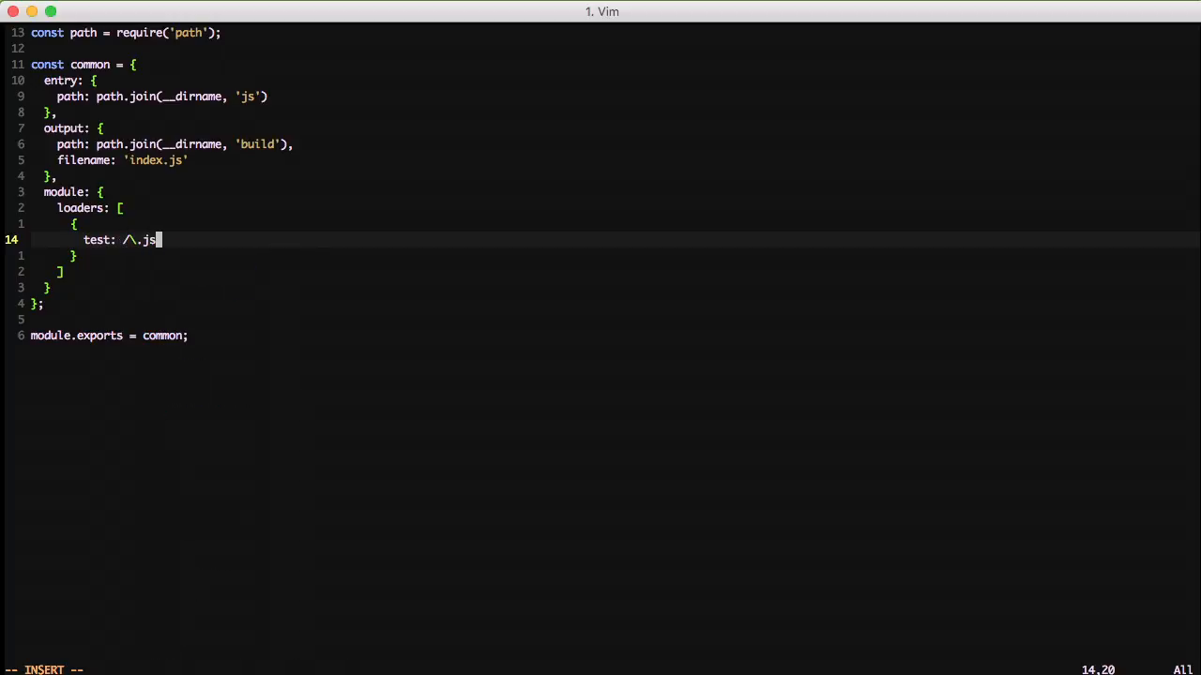
text($/,)
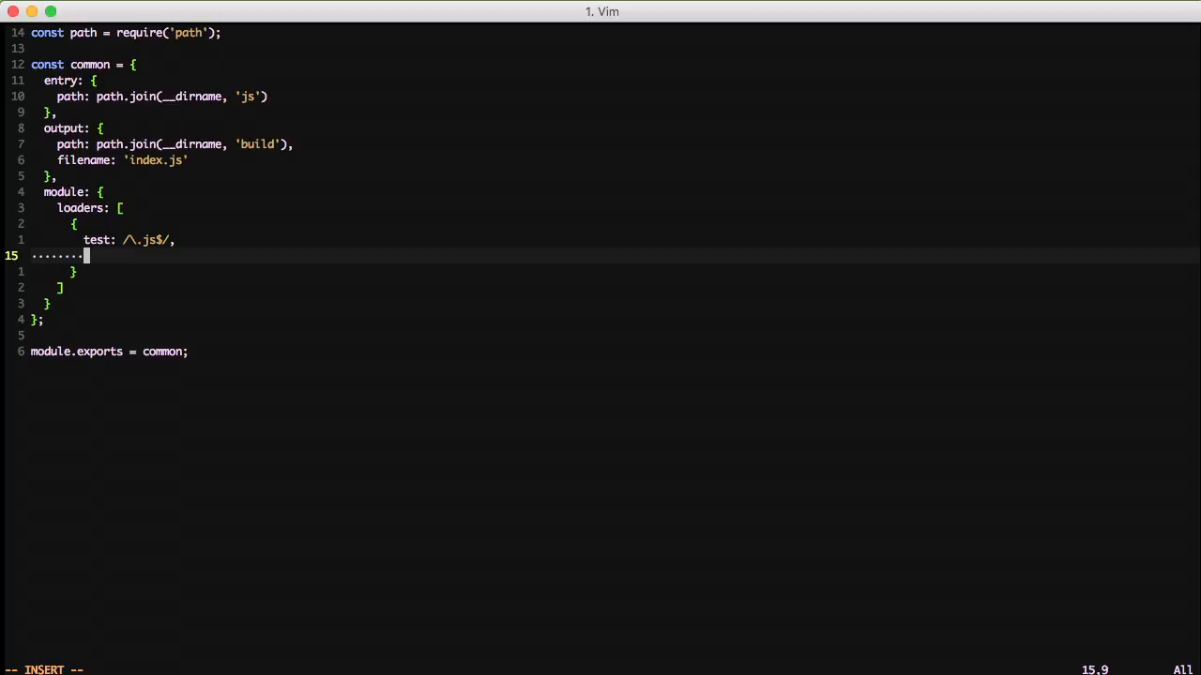
text(loaders: [],)
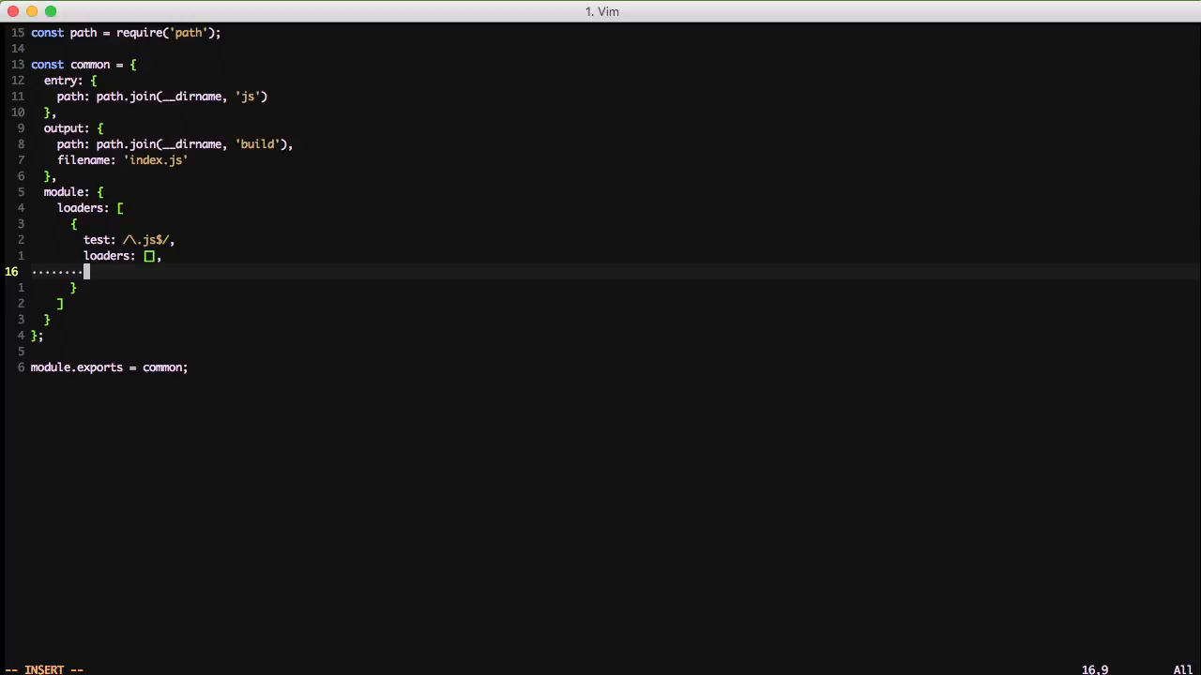
text(include:)
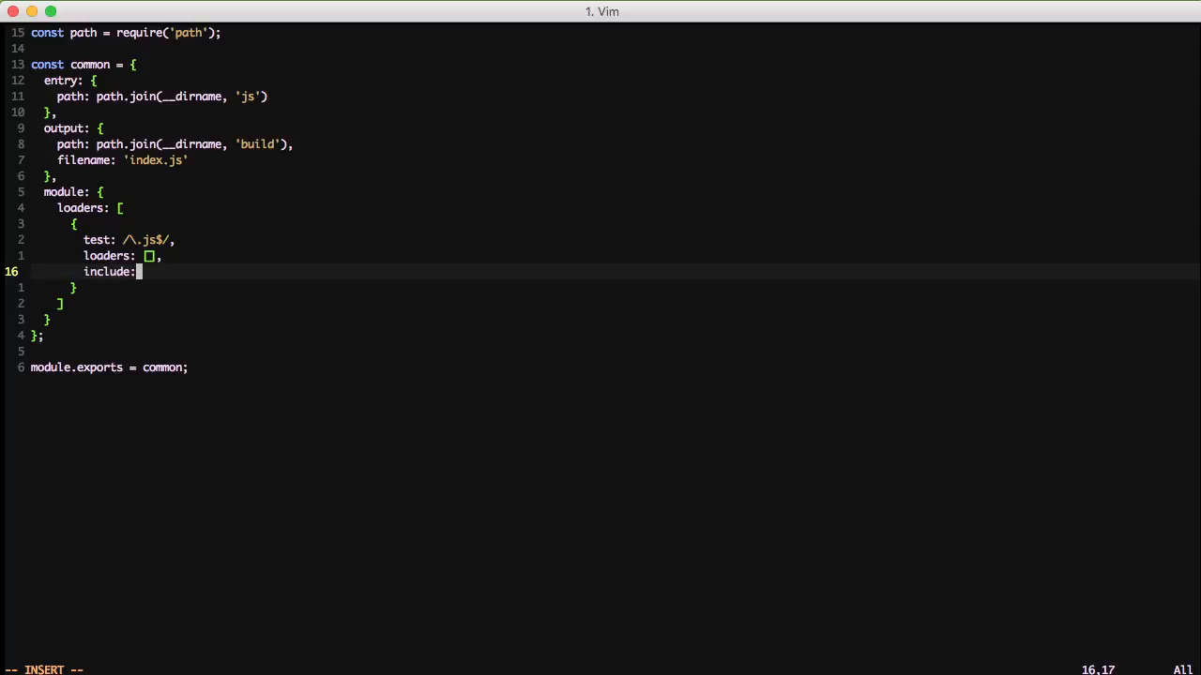
text(path)
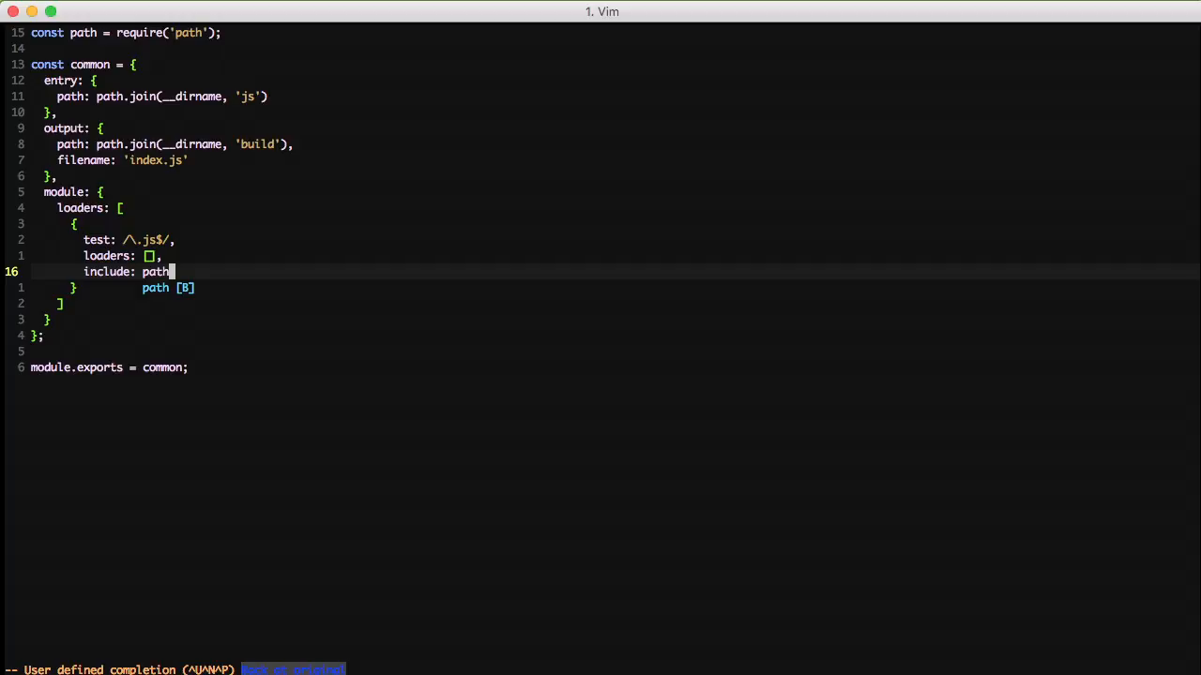
text(.join()
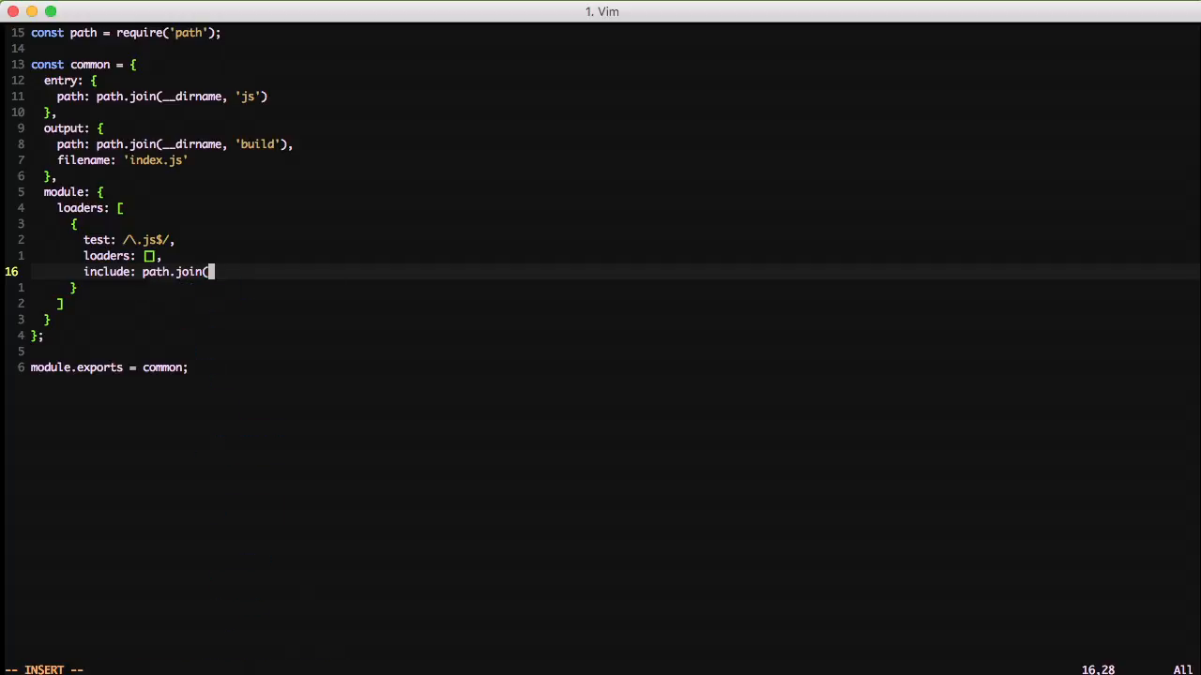
text(__dirname)
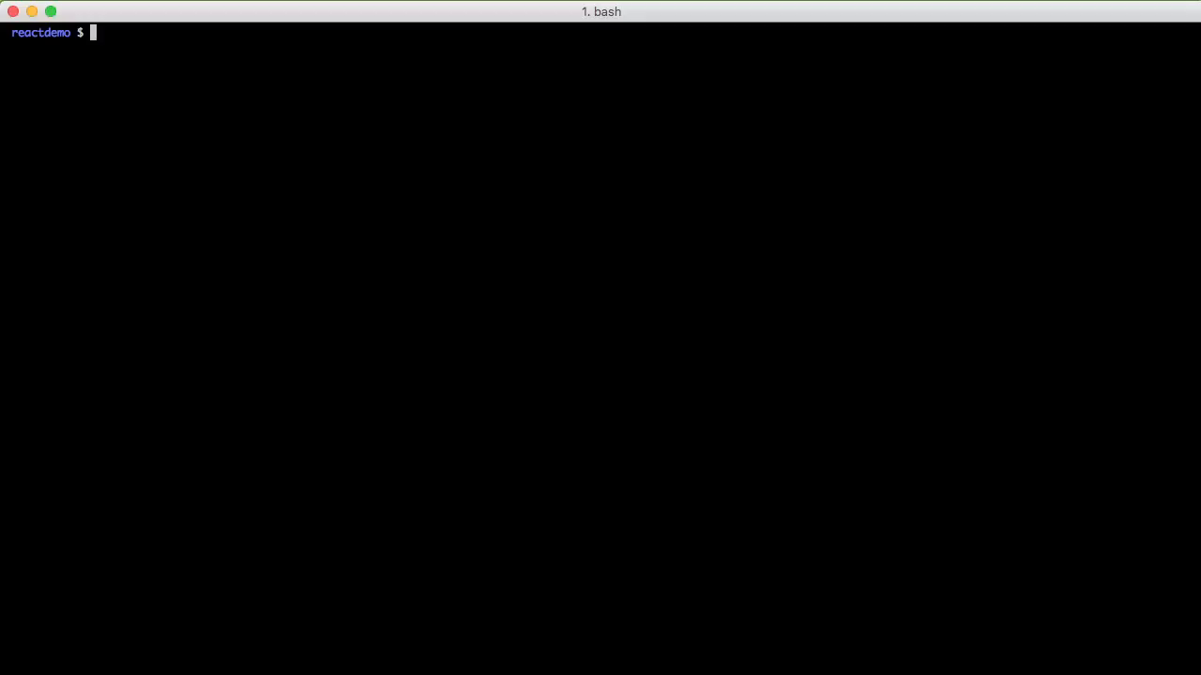
text(npm)
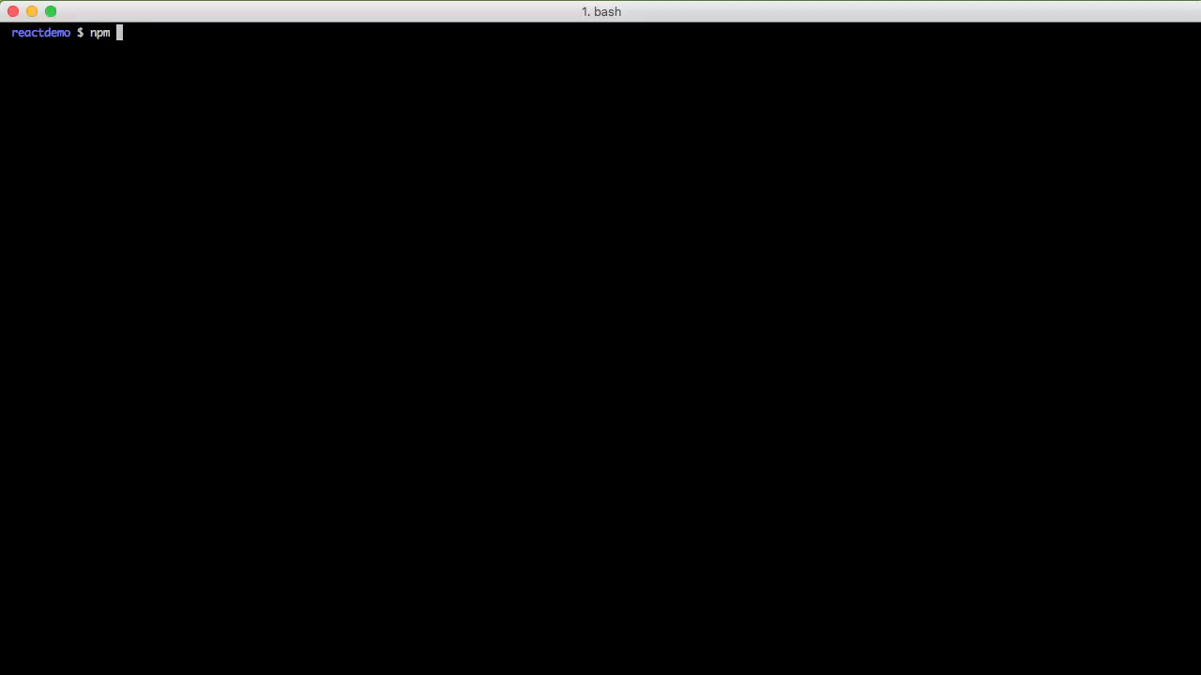
text(run build)
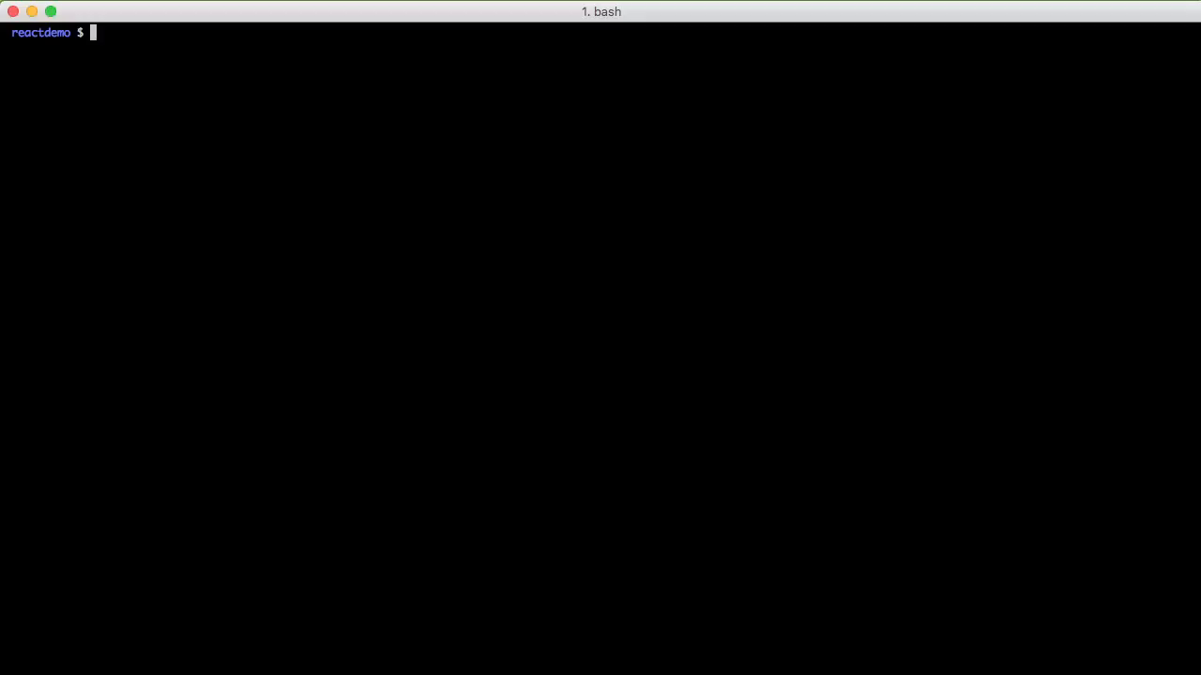
Step: Write console.log('hello world'); into js/index.js in Vim, then rebuild into a 1.42 kB bundle
text(vim js/inde)
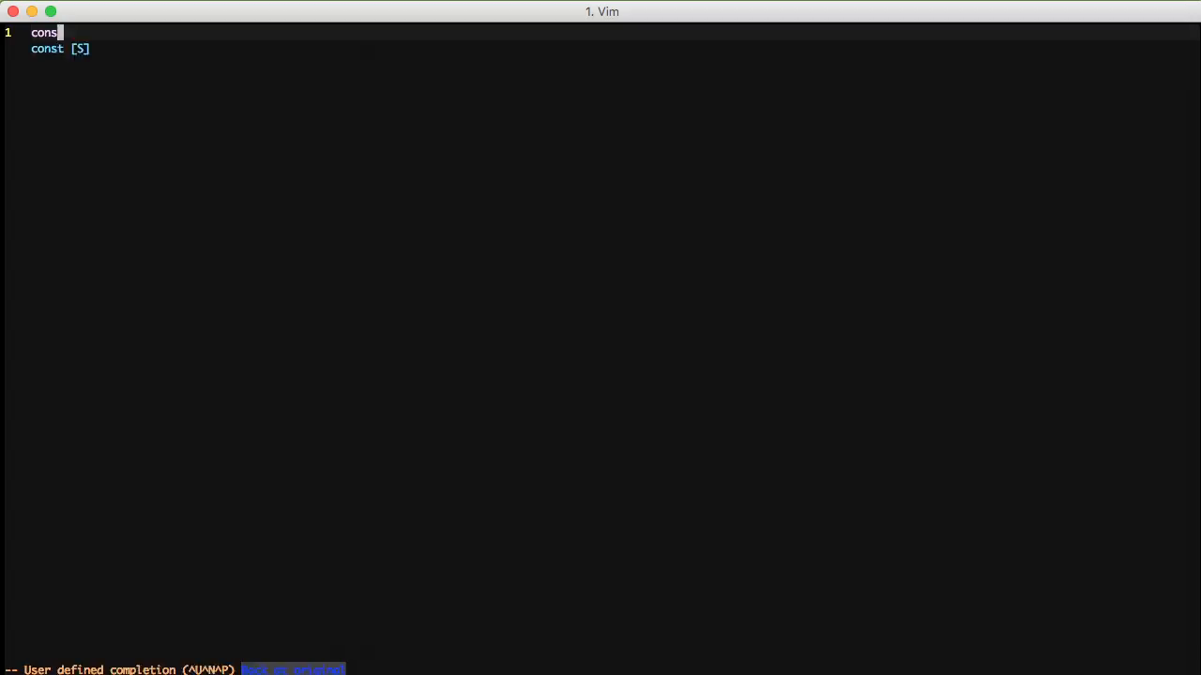
text(console.log('hello)
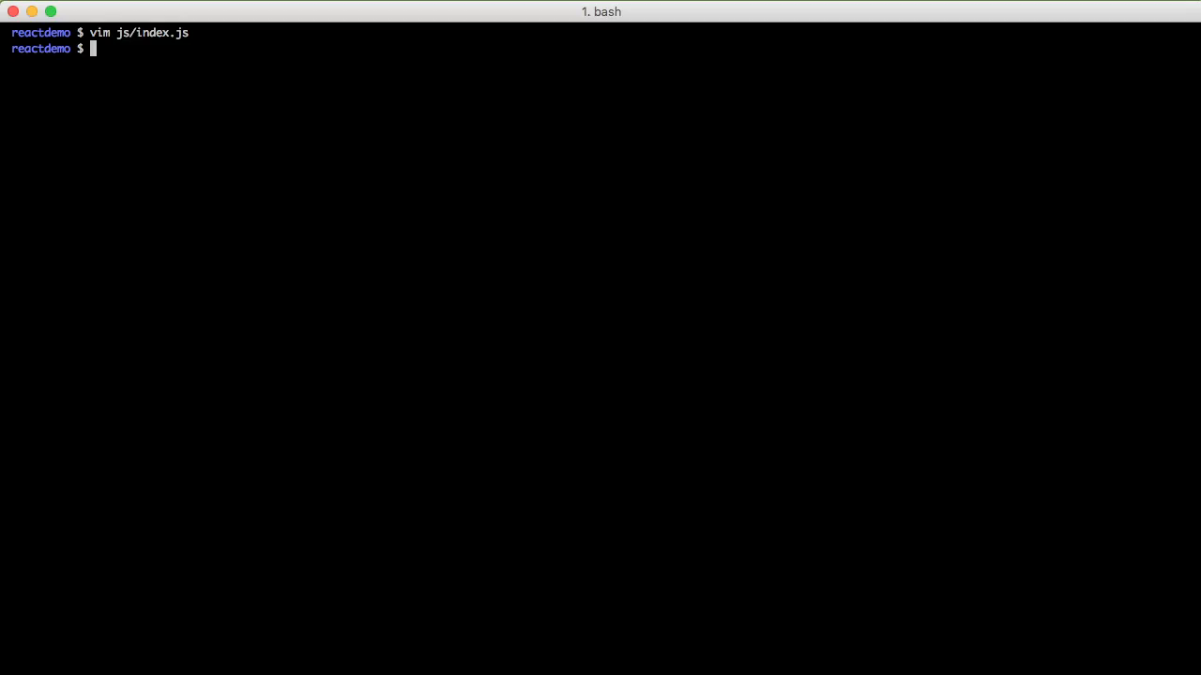
text(npm run build)
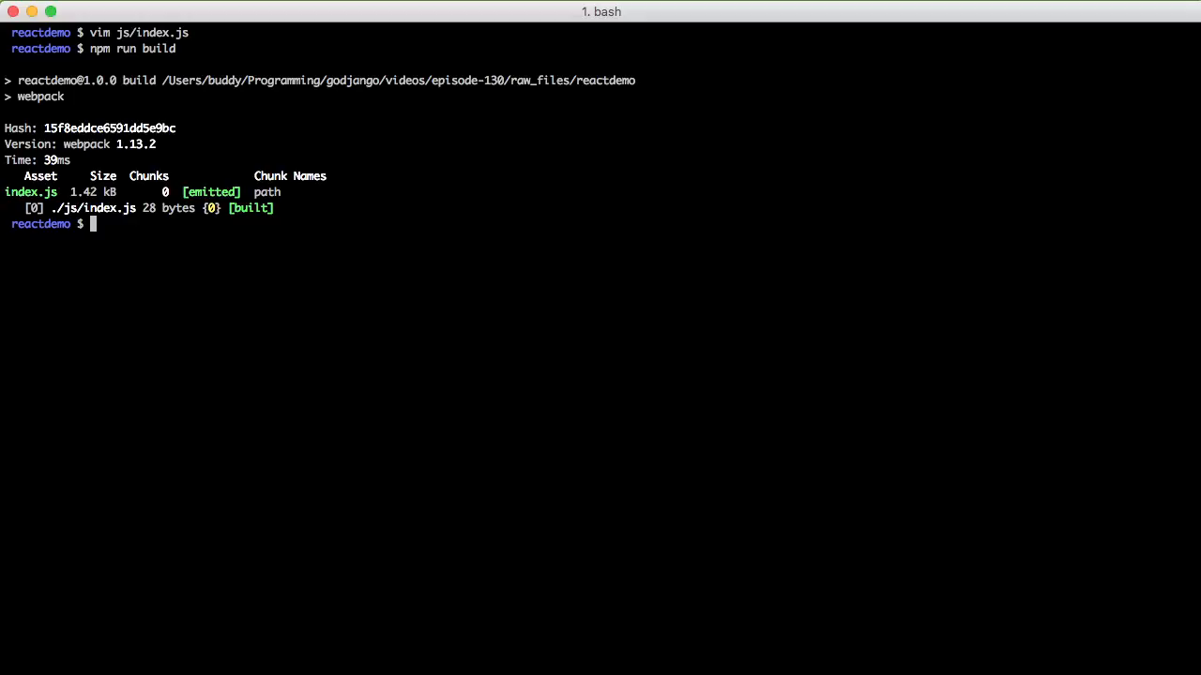
Step: Run the built bundle with node build/index.js, then clear the terminal
text(node)
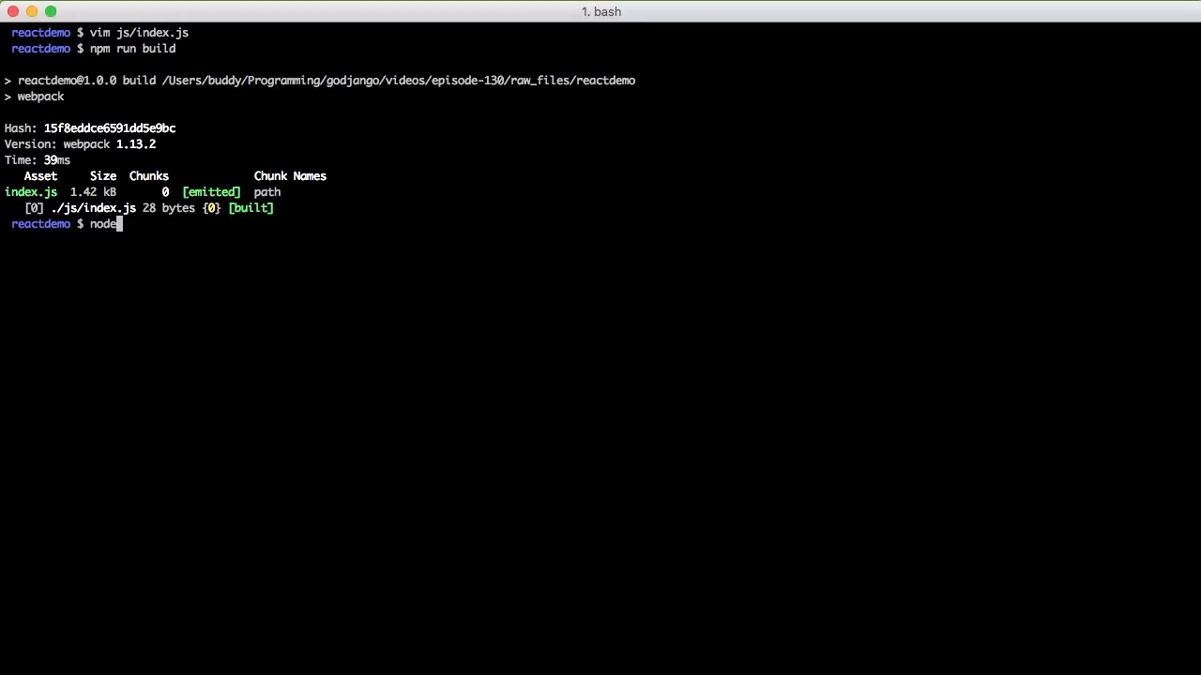
text(build/index.js)
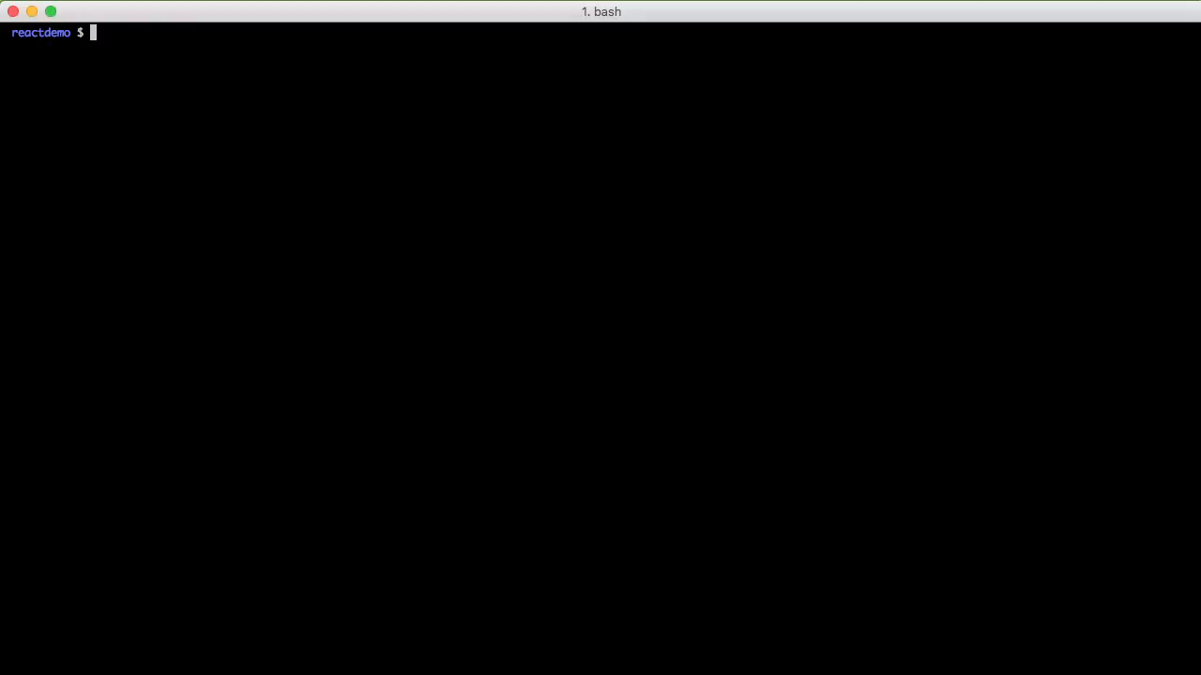
Step: Start entering vim js/test.js at the reactdemo prompt
text(vim js/t)
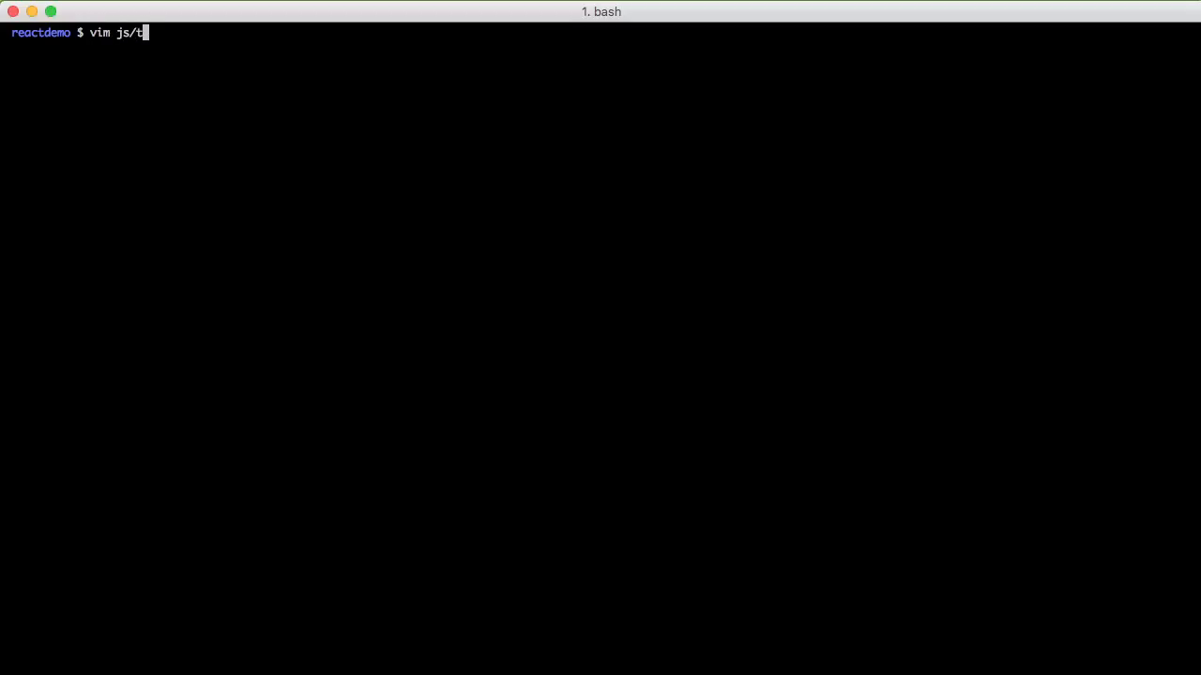
Step: Give js/test.js a console.log('I am ...') line, rebuild, run with node, and reopen js/index.js
key(Enter)
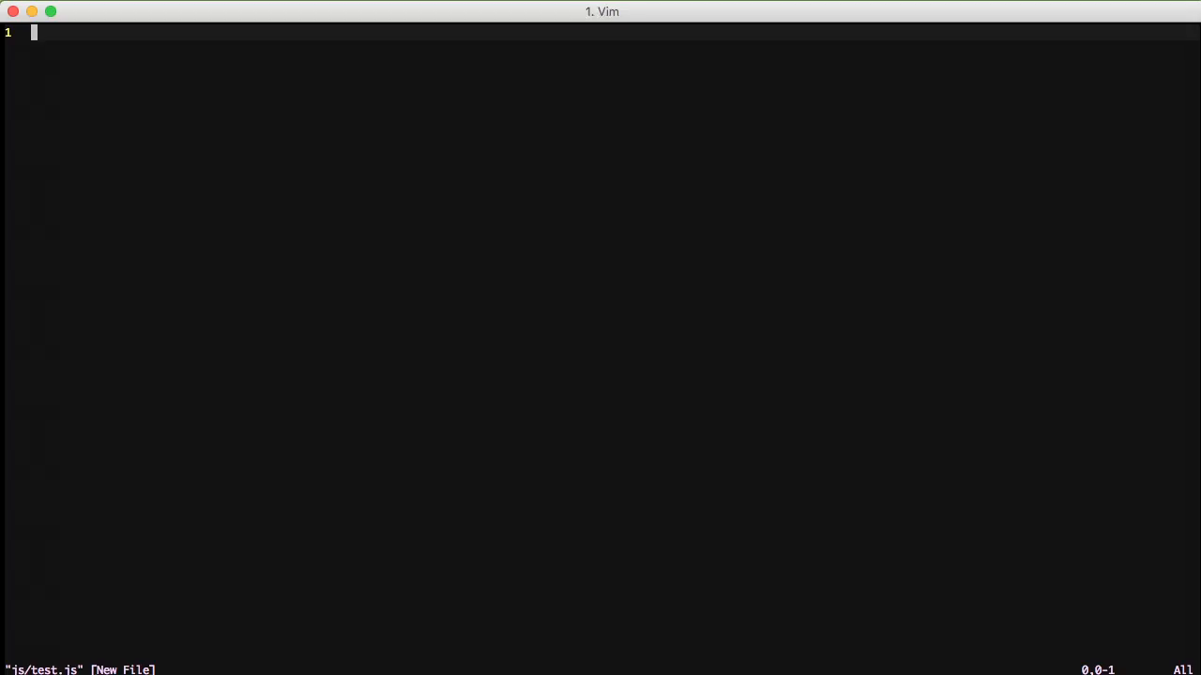
text(console.log)
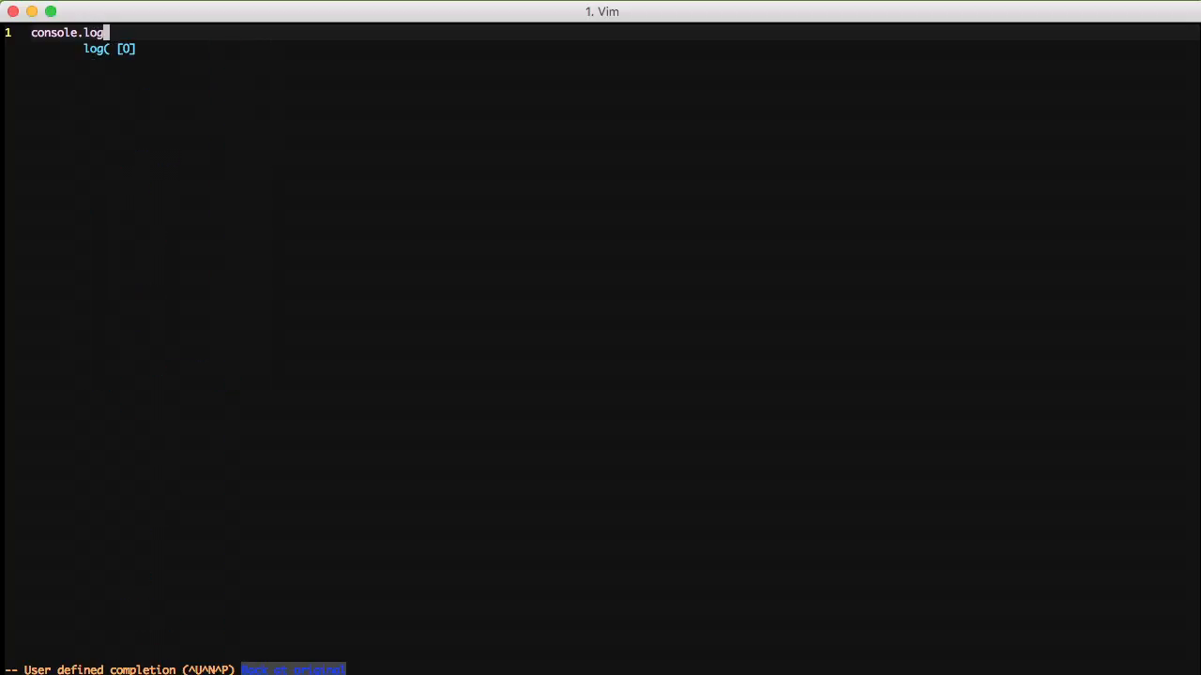
text(('I am)
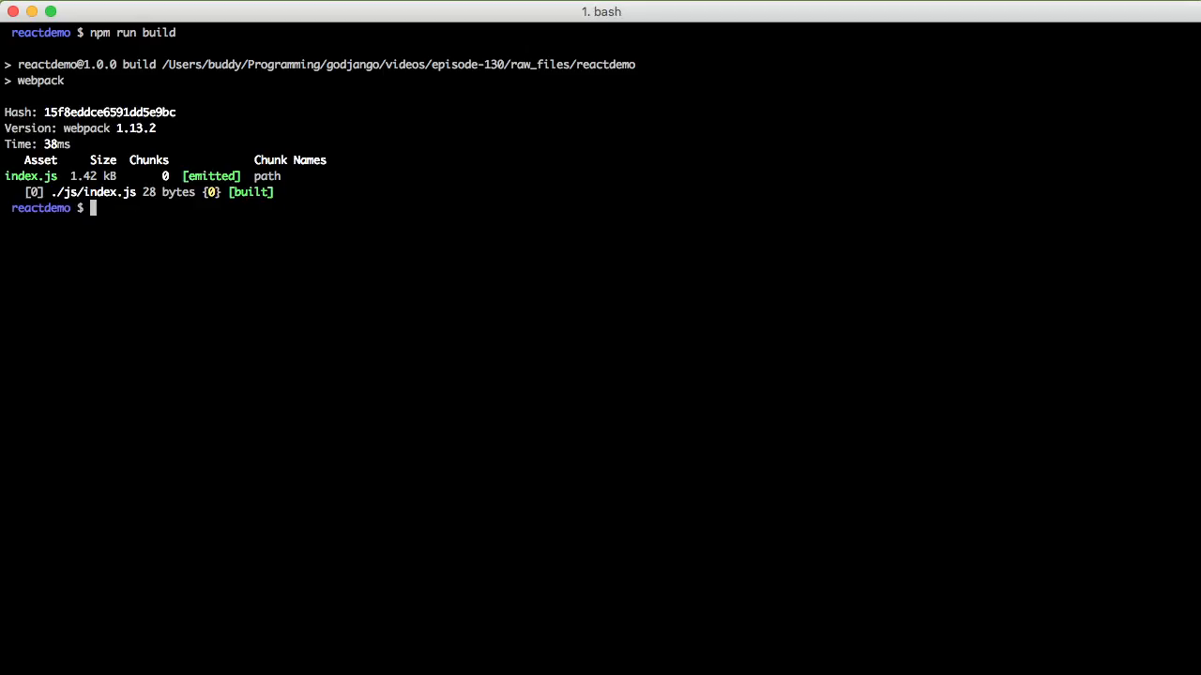
text(node build/index.js)
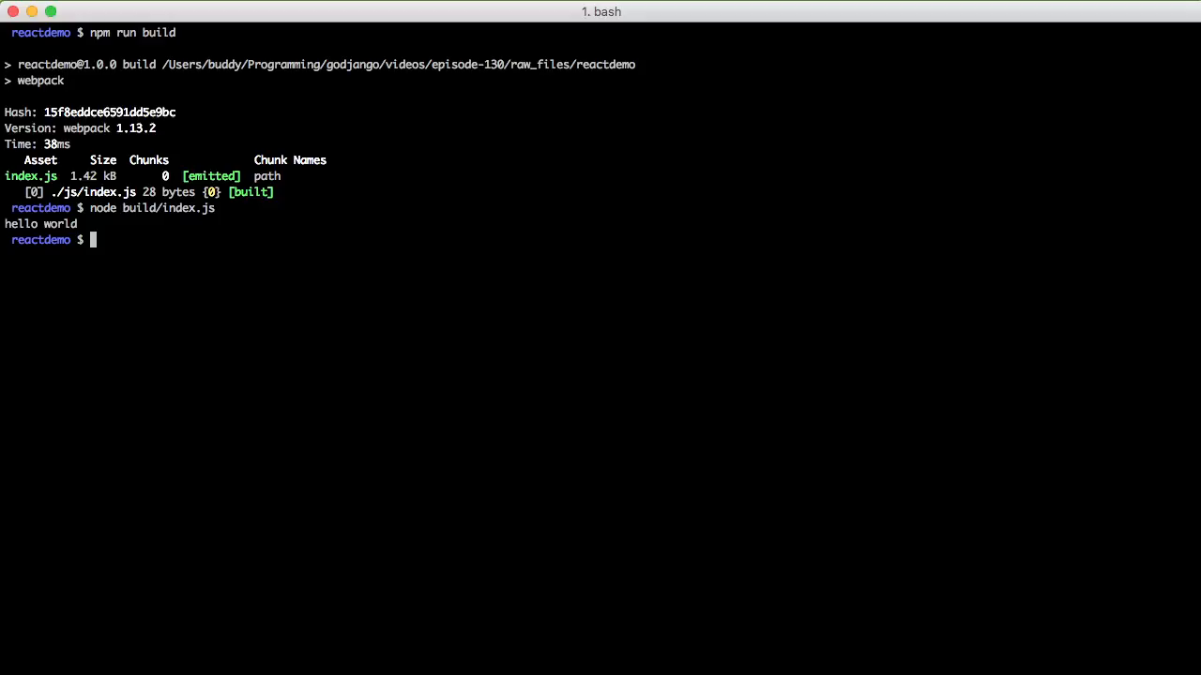
text(vim)
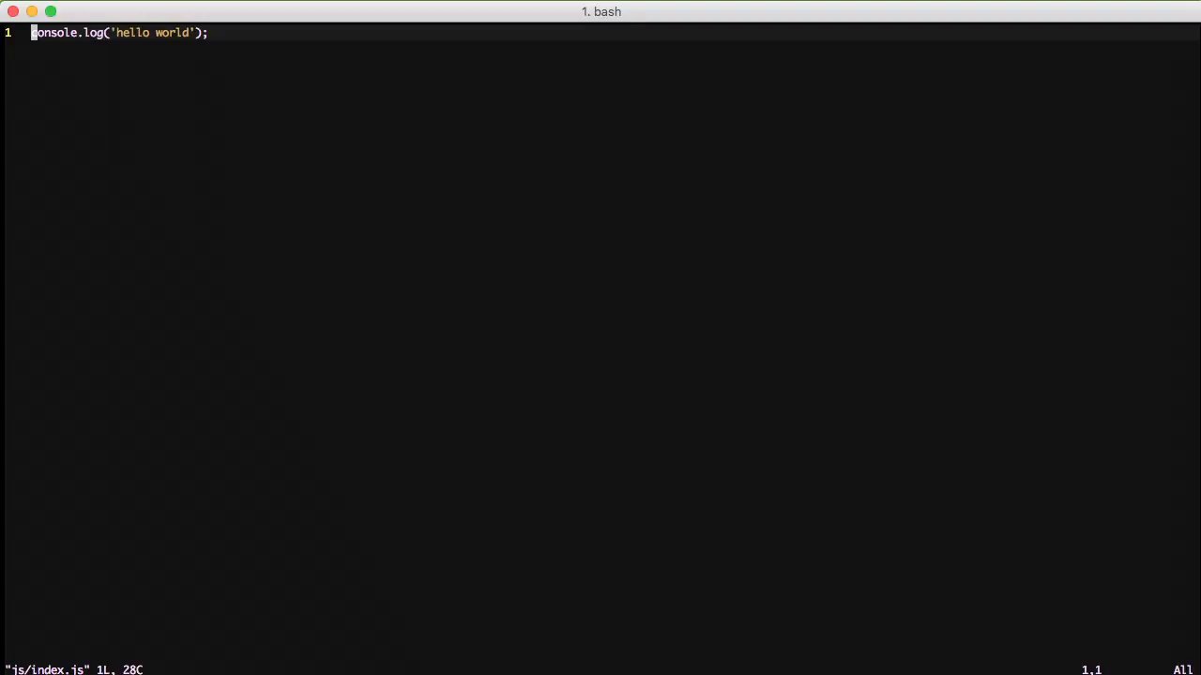
Step: Add require('./test.js'); above the hello world log in js/index.js and save with :wq
text(require)
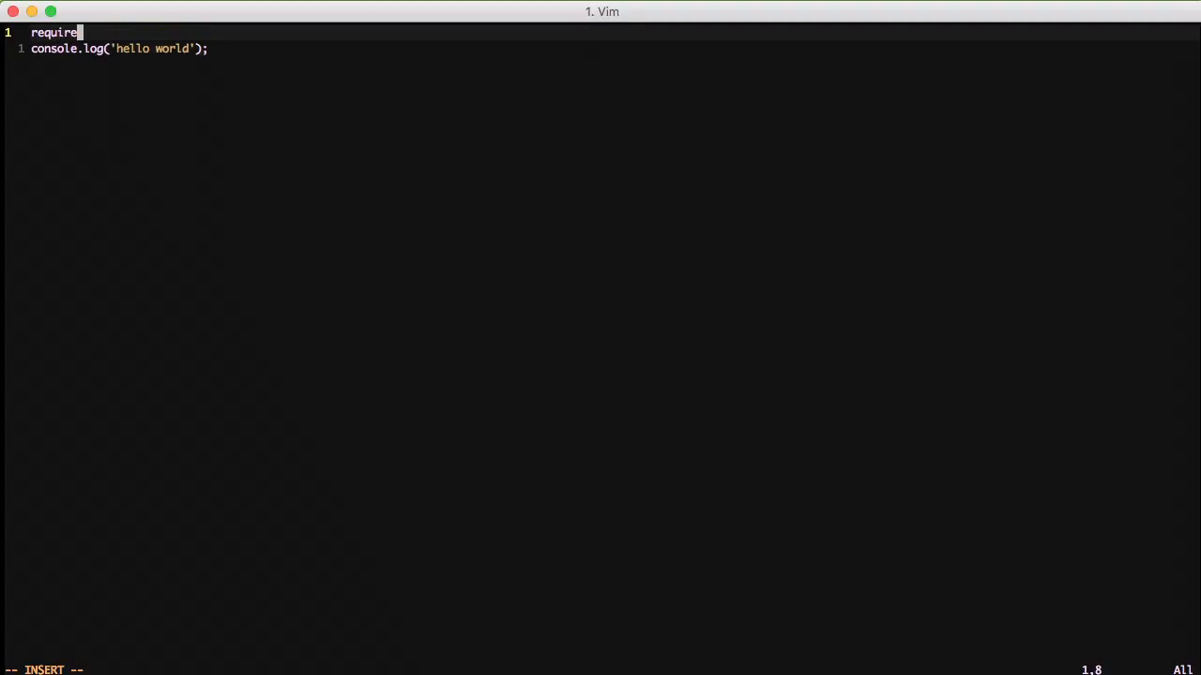
text((')
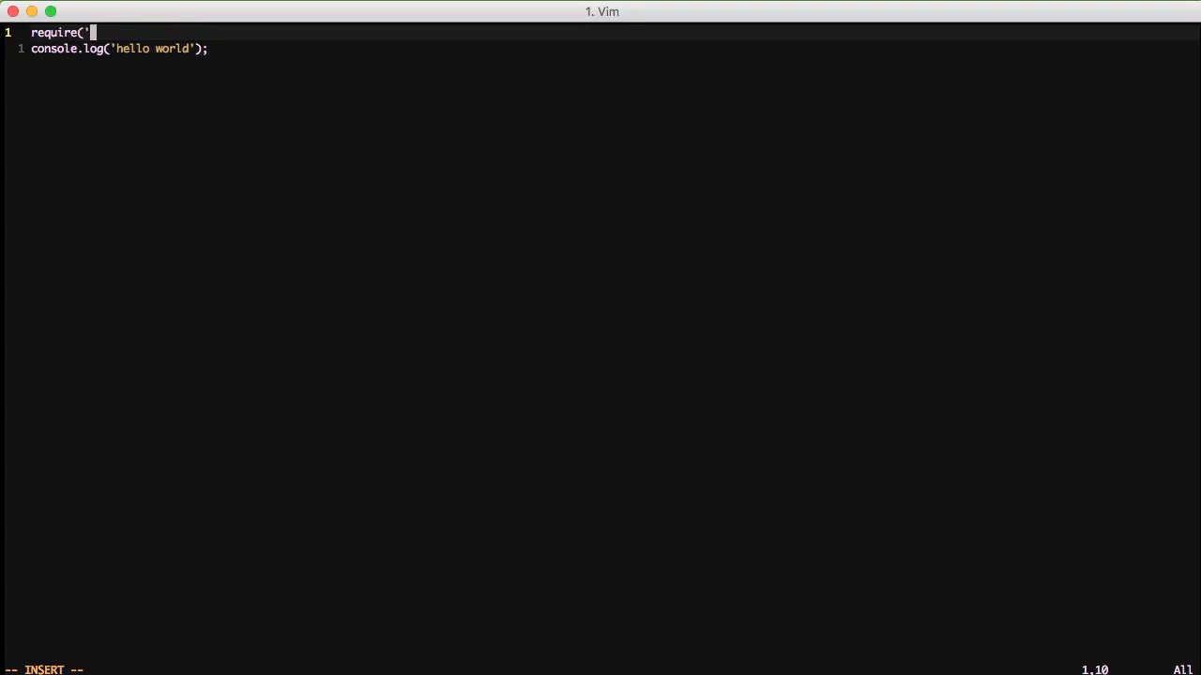
text(./test.j)
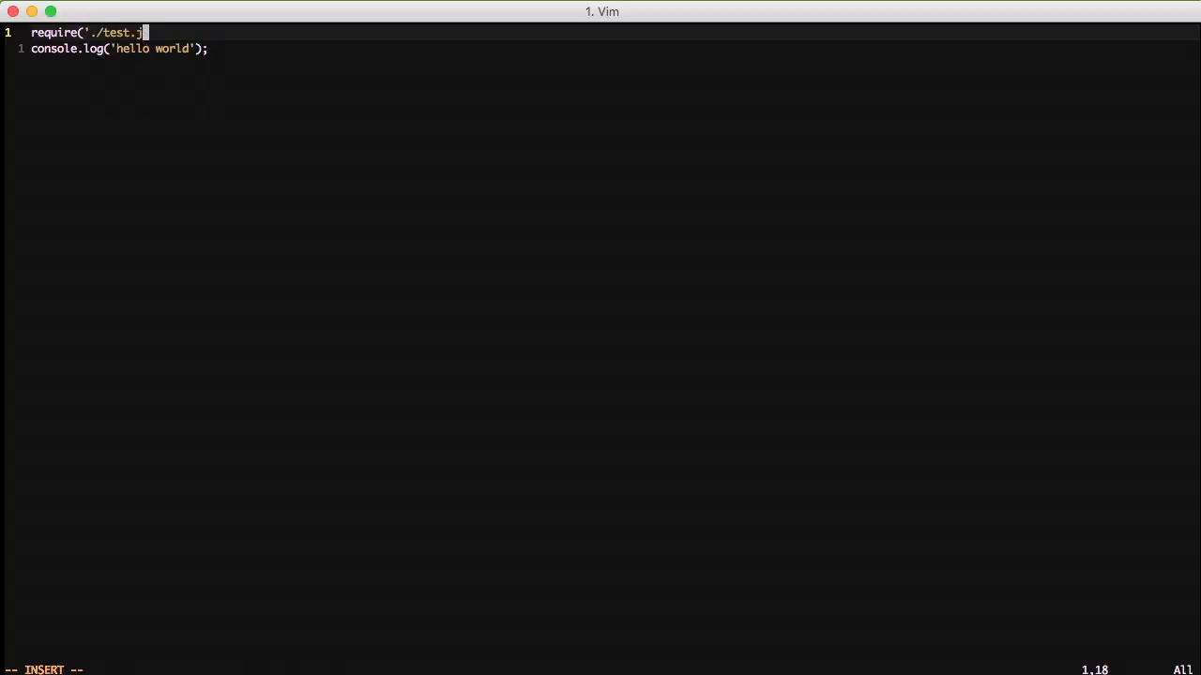
text(s');)
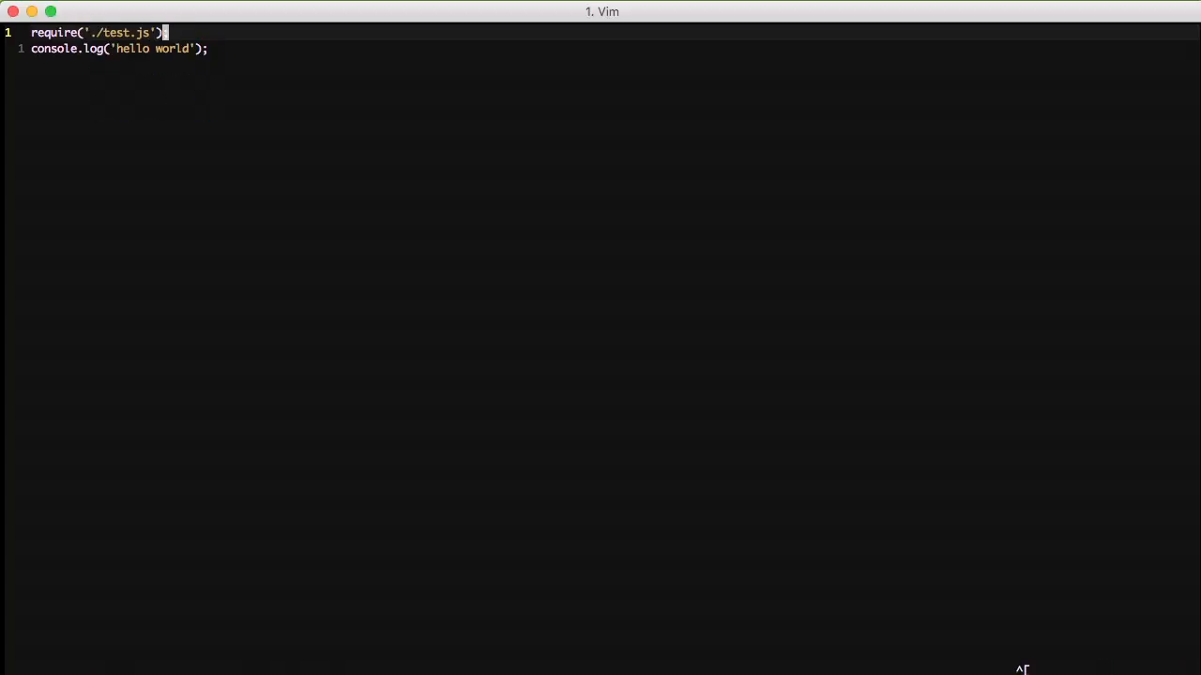
key(Escape)
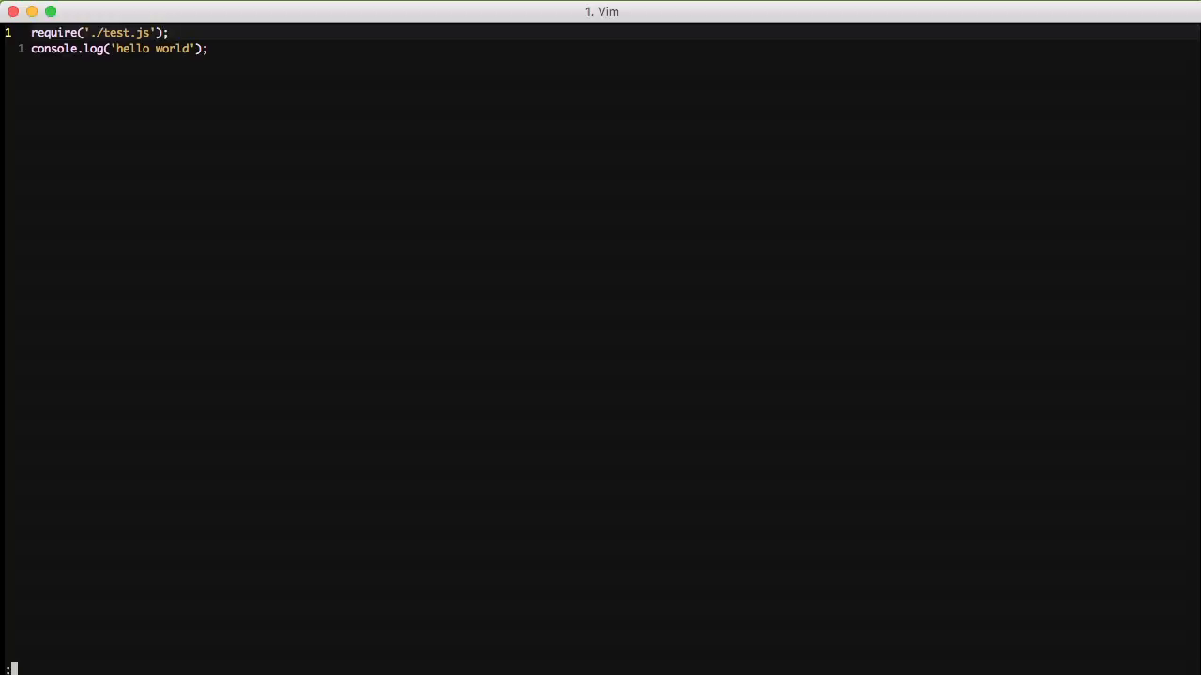
text(wq)
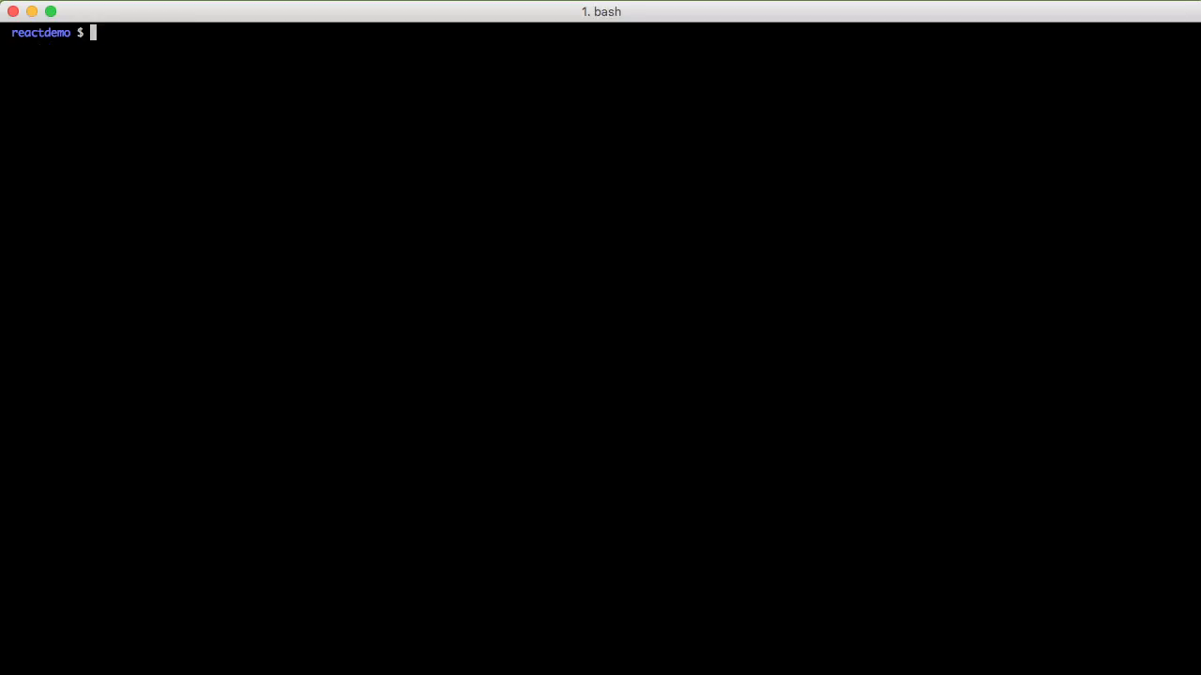
Step: Rebuild into a 1.54 kB bundle with both modules and begin typing node ./build/index.js
text(npm run build)
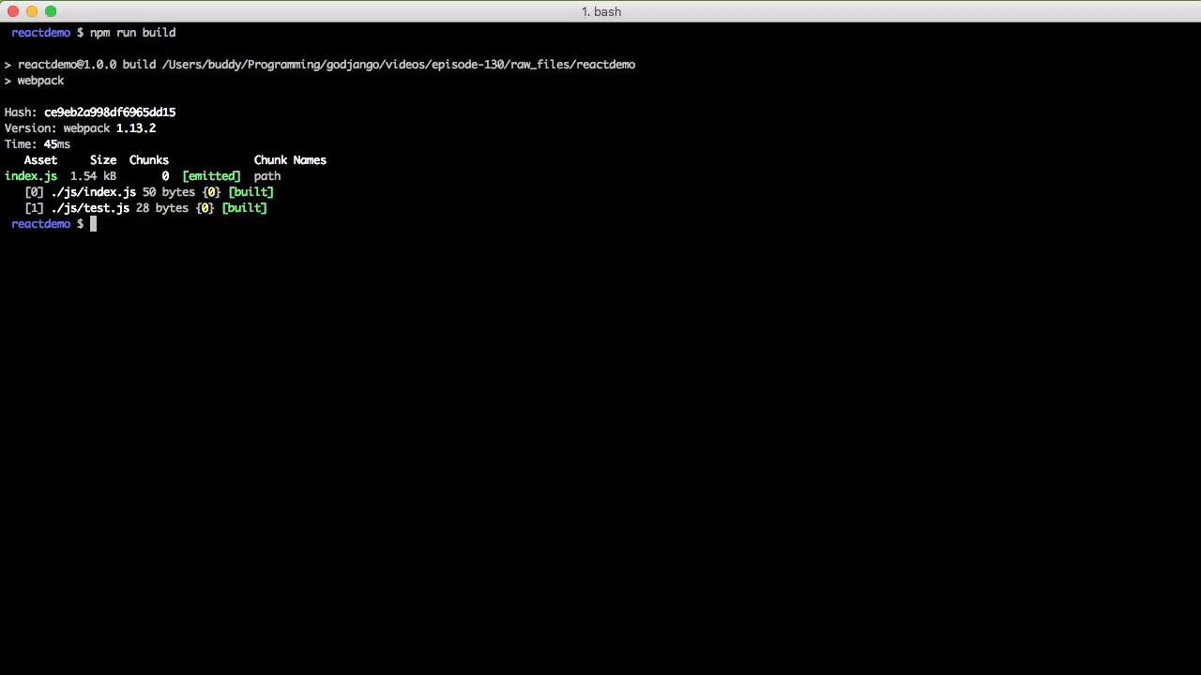
text(node ./)
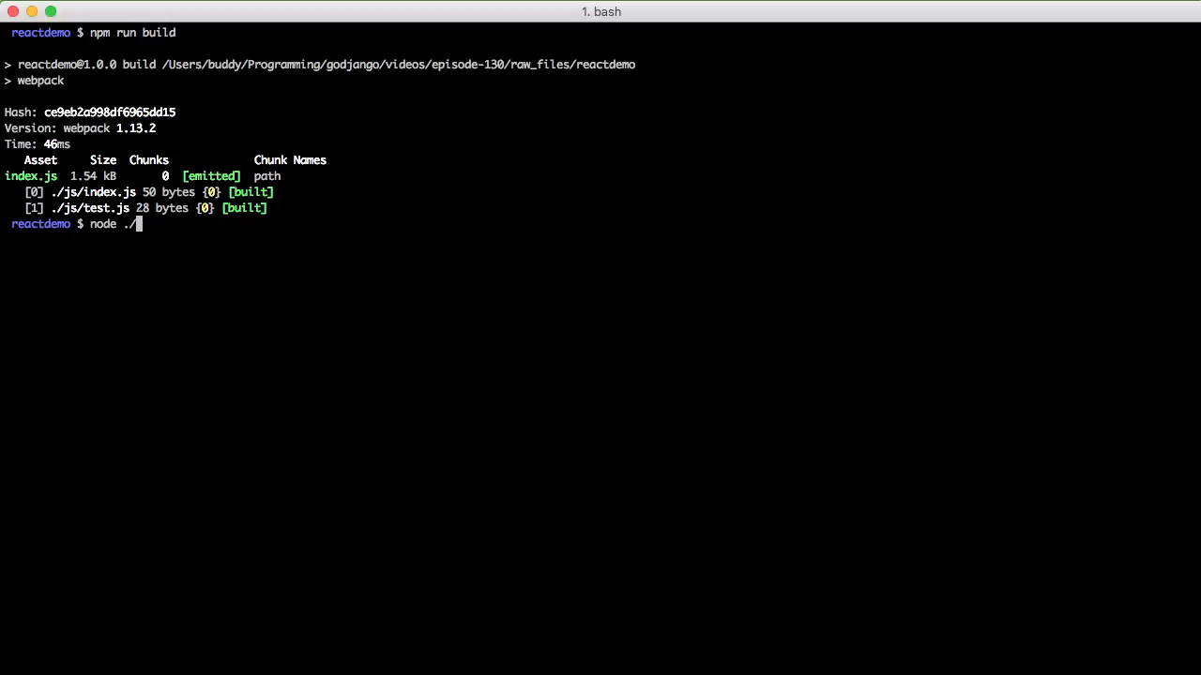